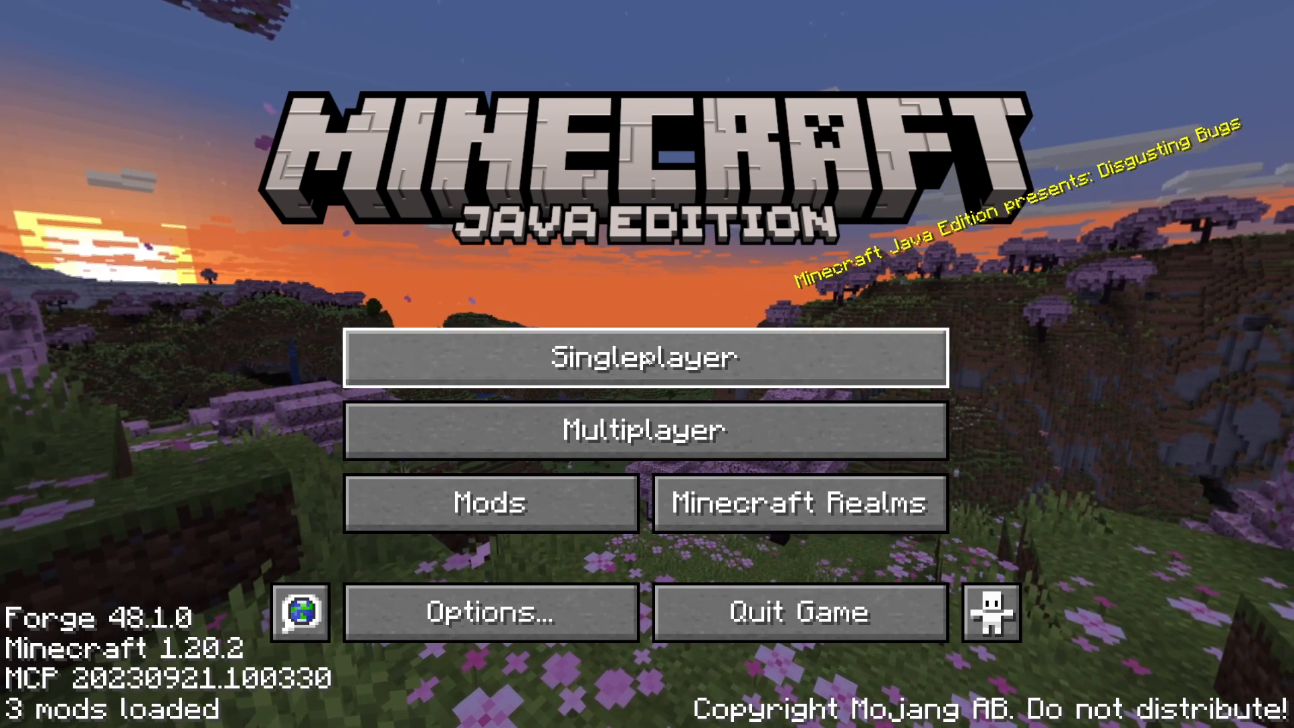
- Check the installed mods list (Forge 48.1.0, Just Enough Items) and close it
left_click(489, 503)
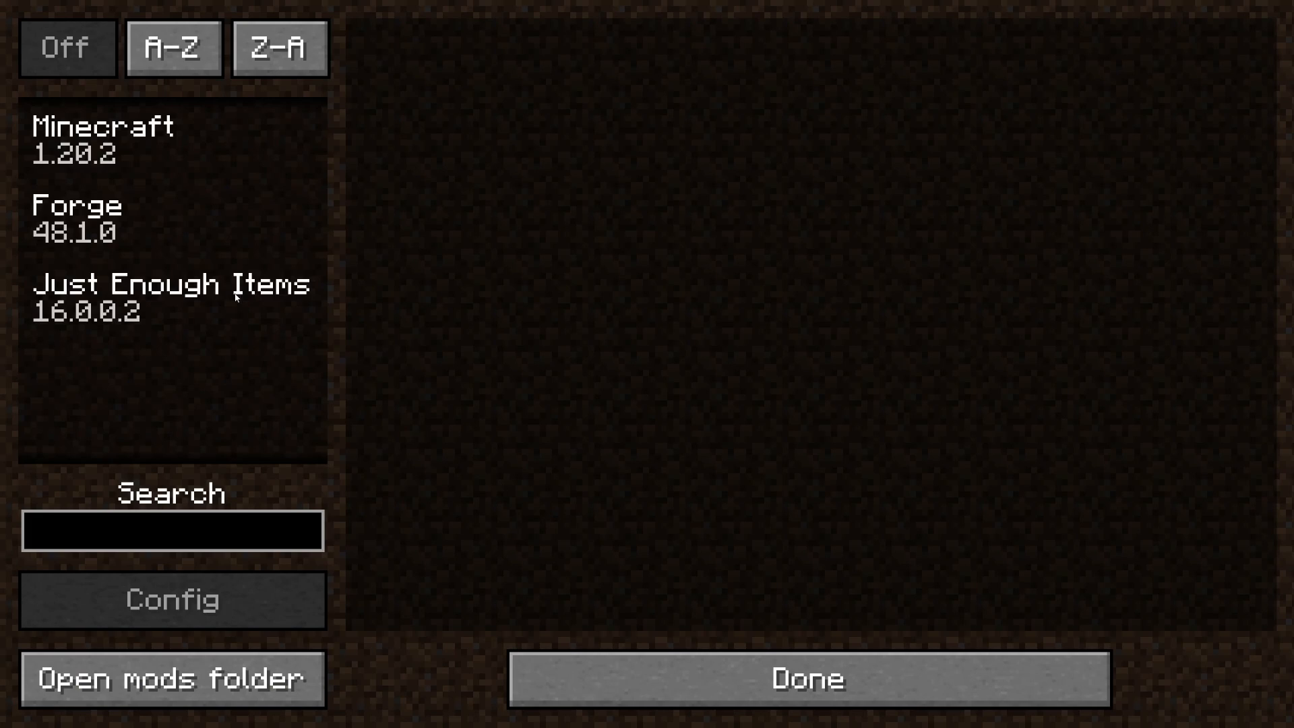
mouse_move(805, 678)
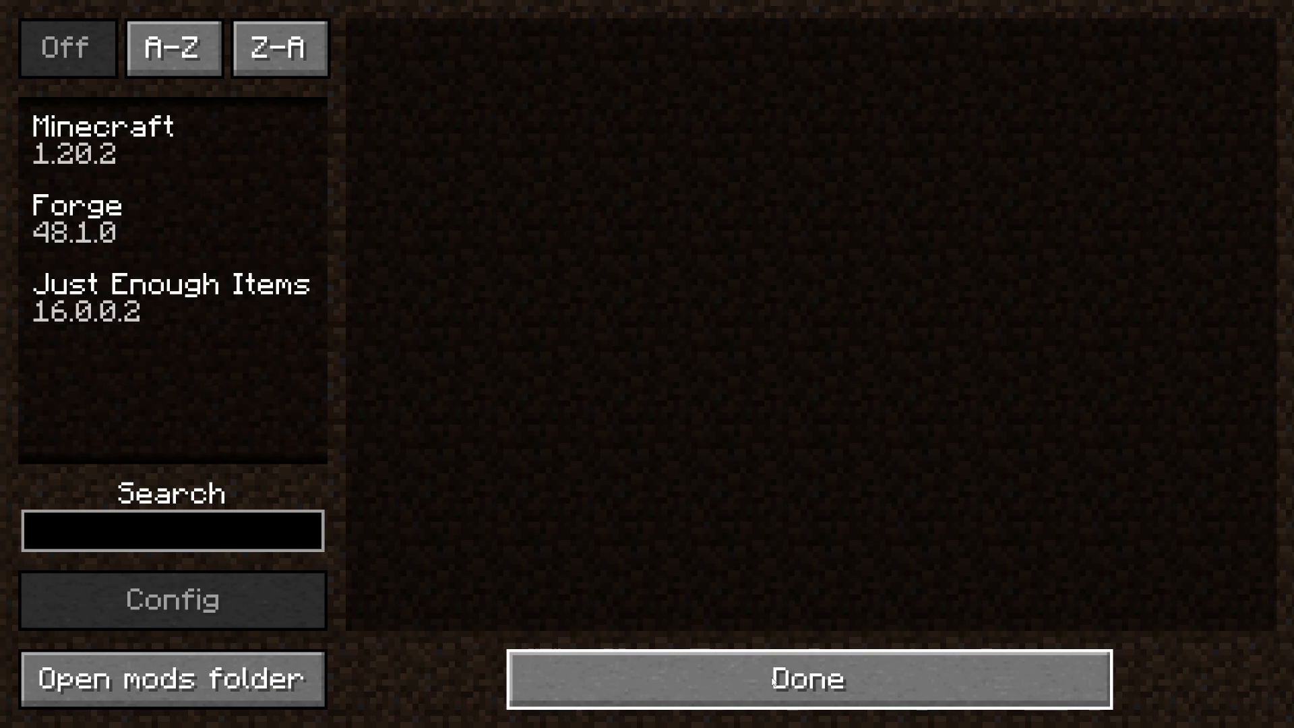
left_click(805, 679)
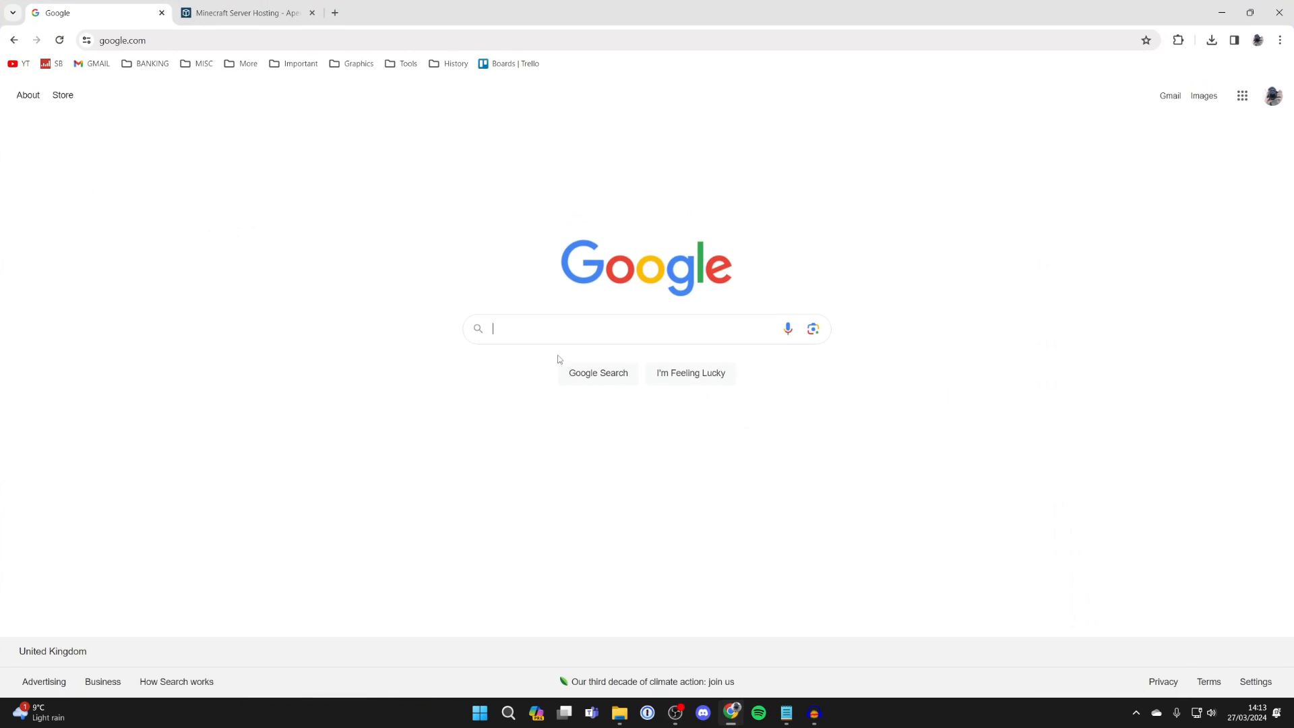
- Switch to the Apex Hosting tab, scroll through its features, and return to the top
left_click(245, 12)
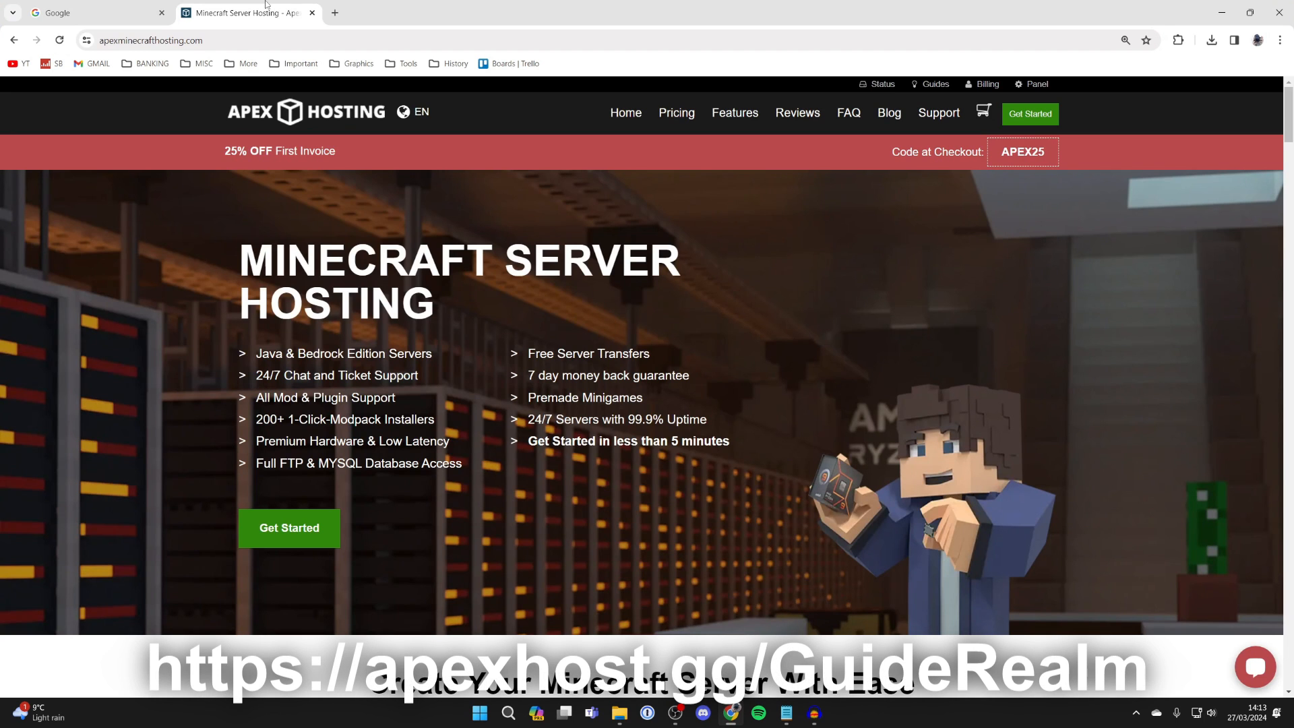
mouse_move(357, 273)
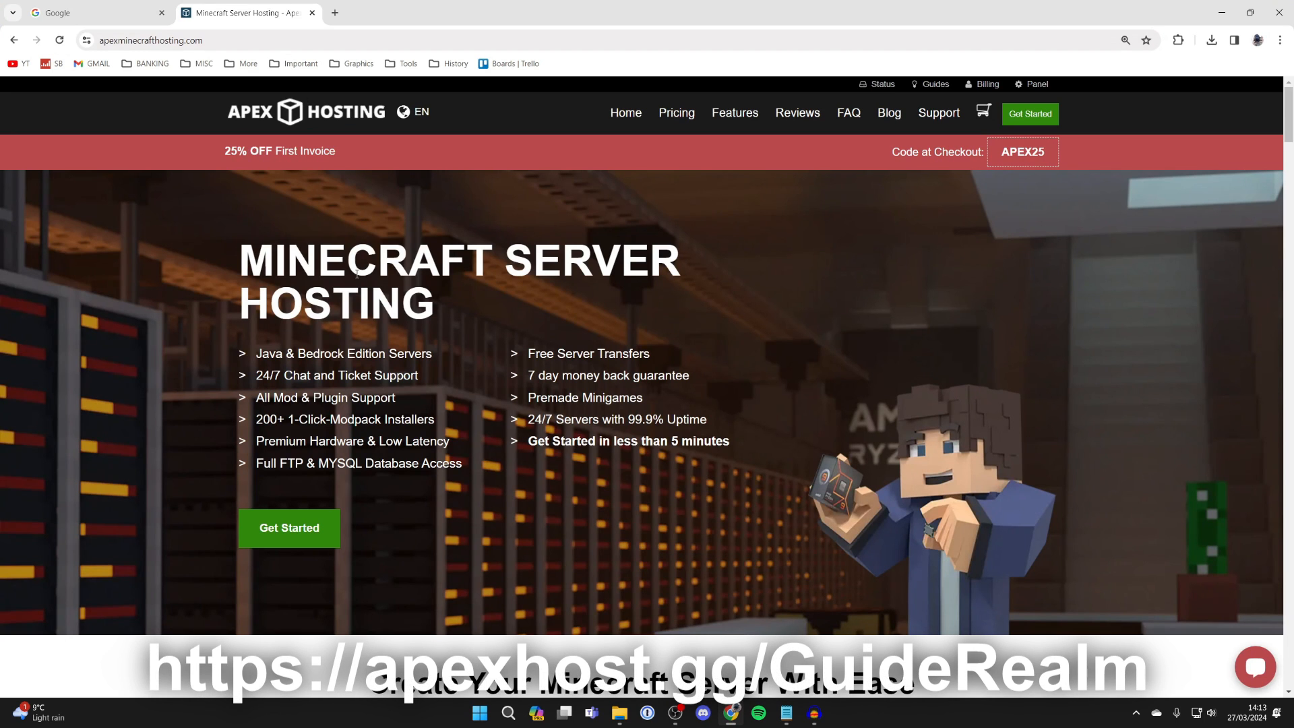
scroll("down", 3)
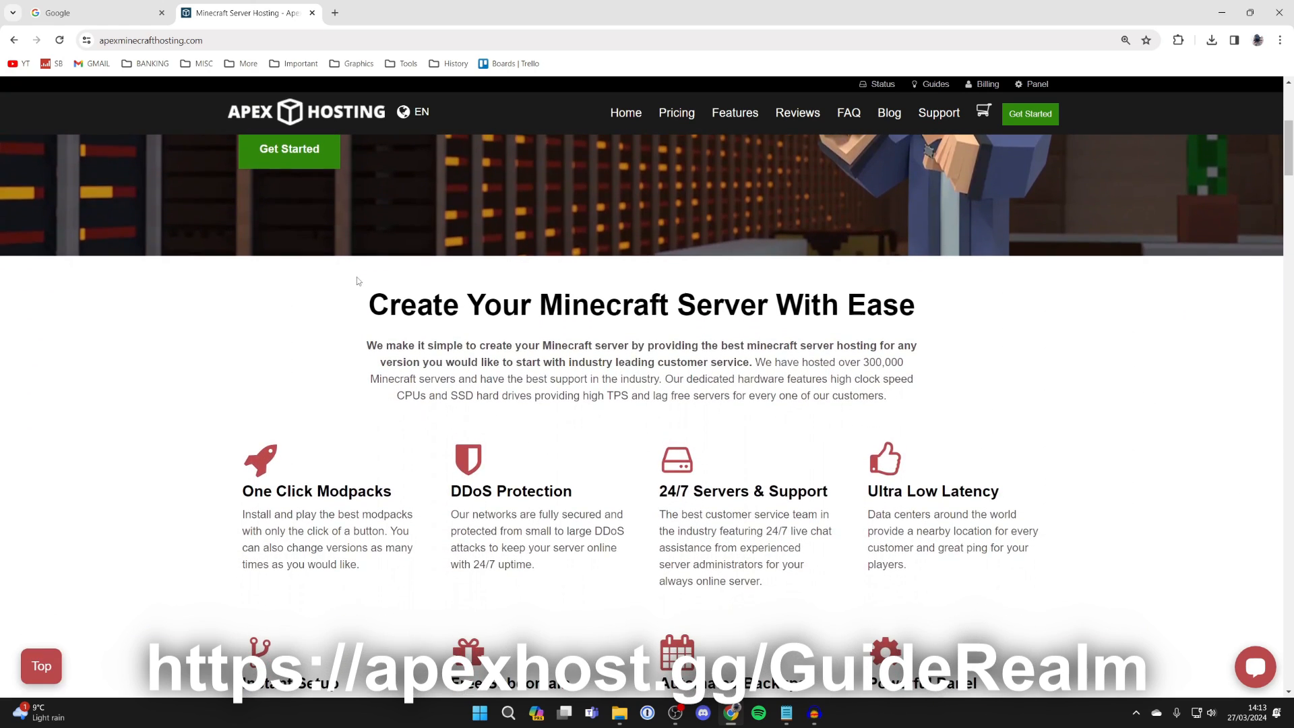
scroll("down", 3)
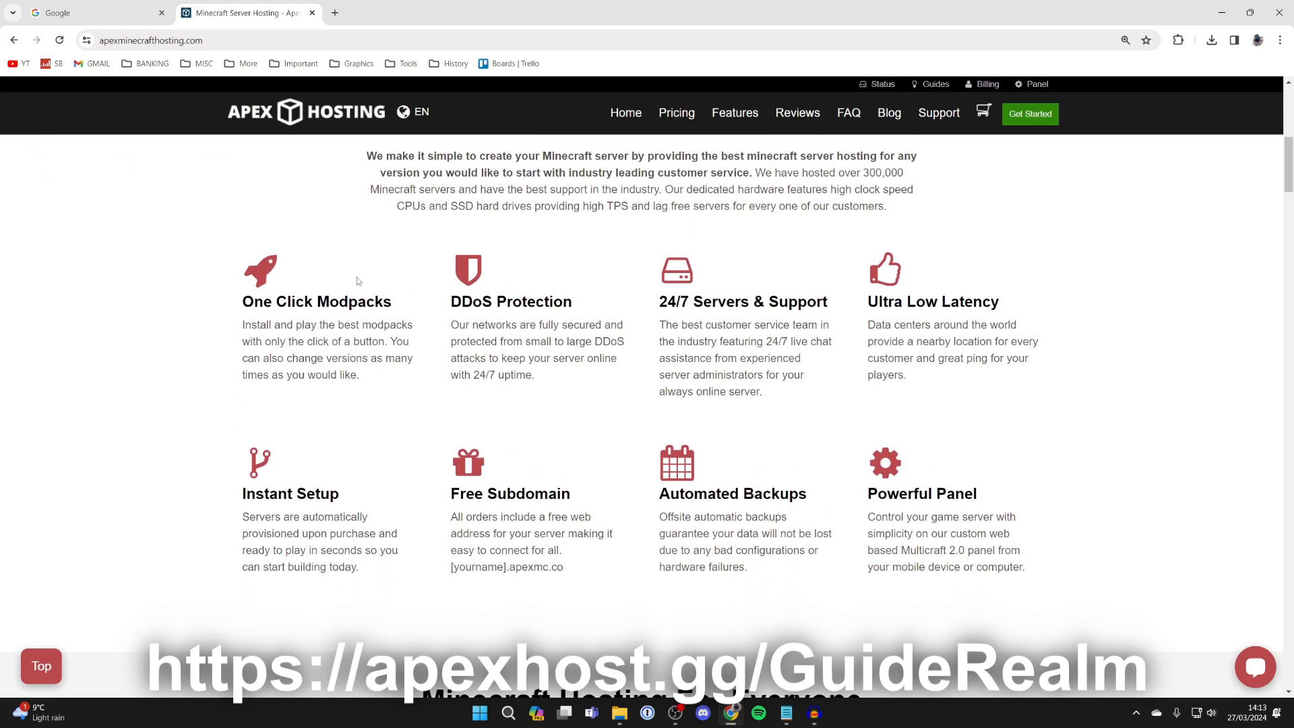
mouse_move(669, 315)
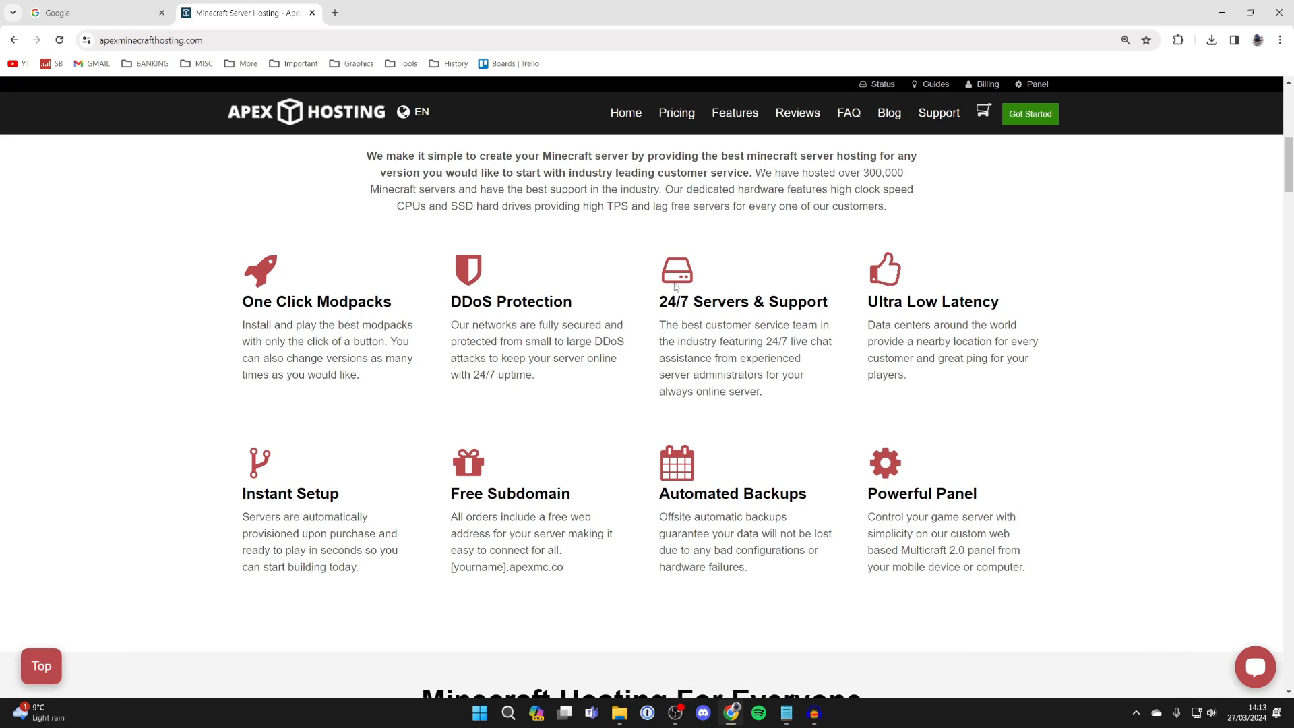
mouse_move(676, 287)
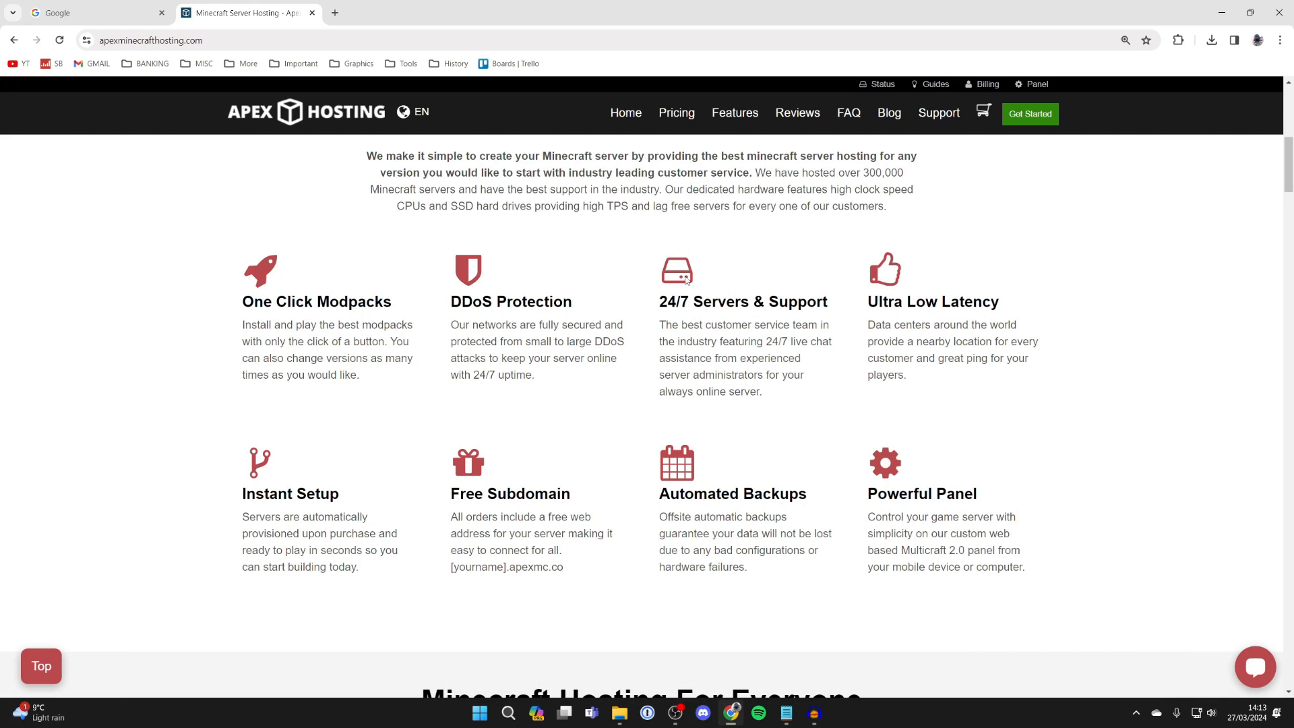
mouse_move(516, 478)
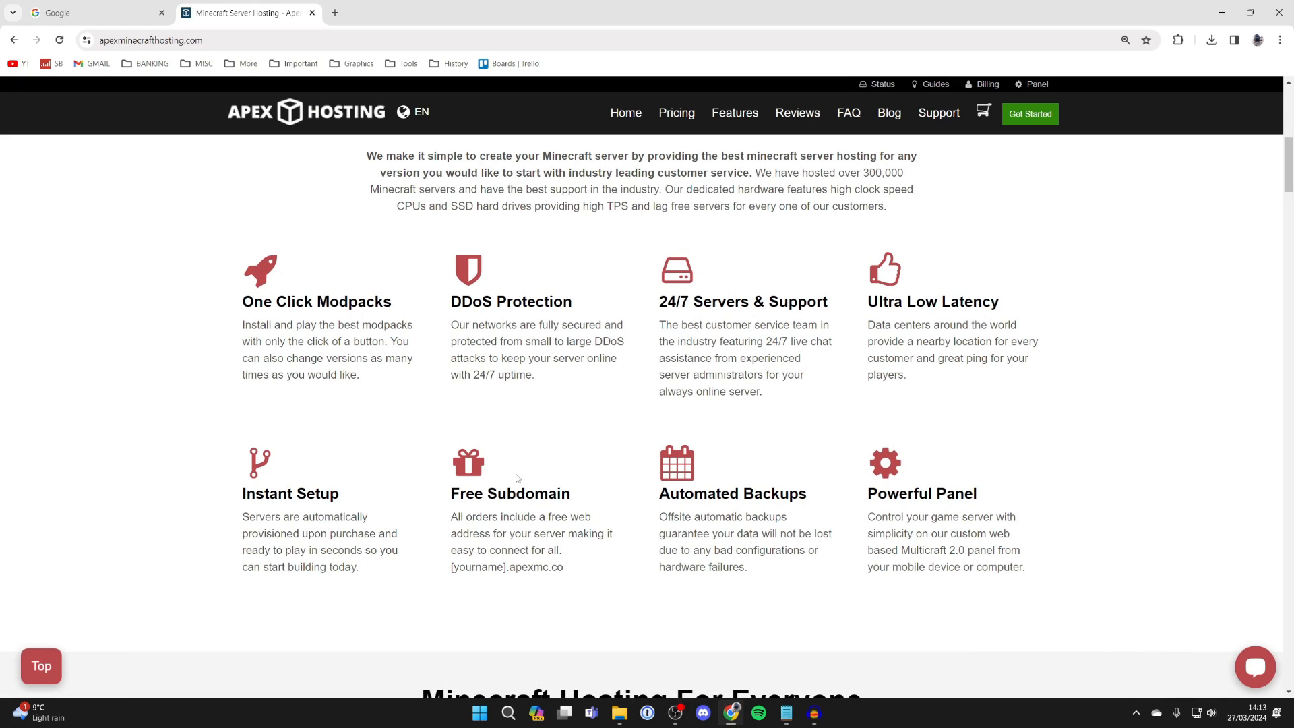
scroll("up", 3)
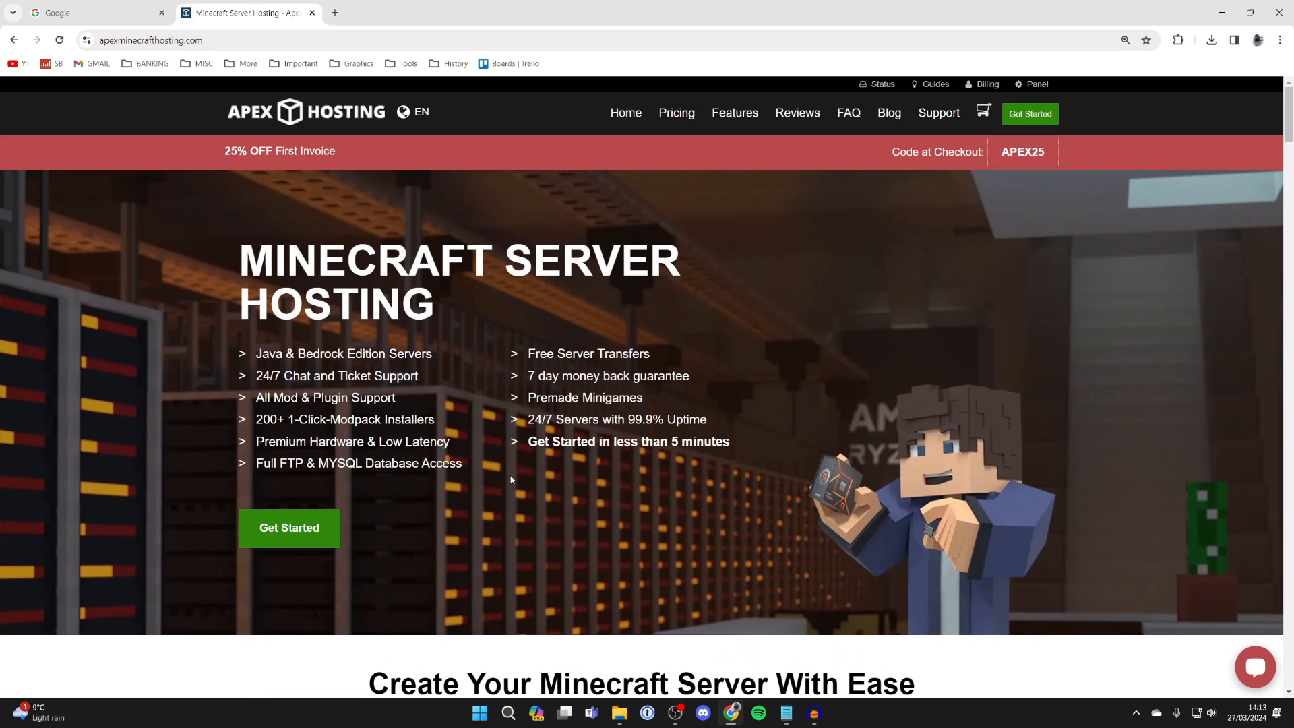
mouse_move(496, 378)
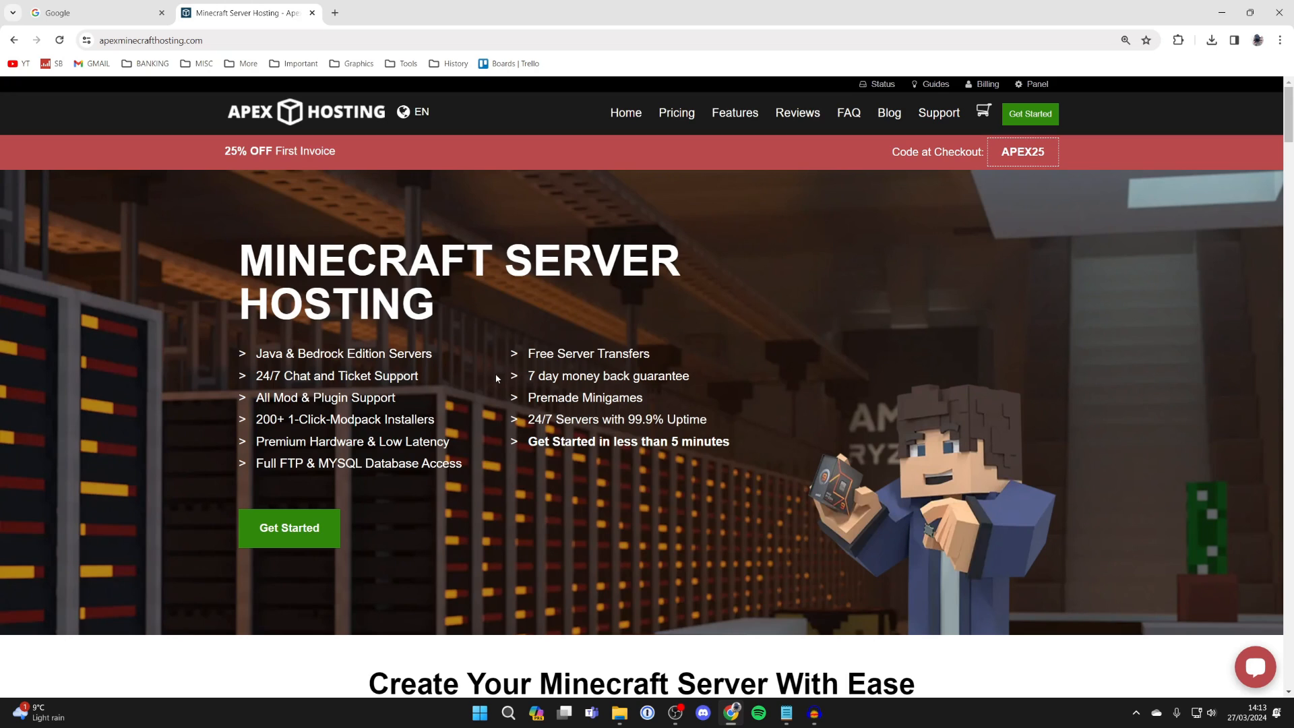
mouse_move(451, 296)
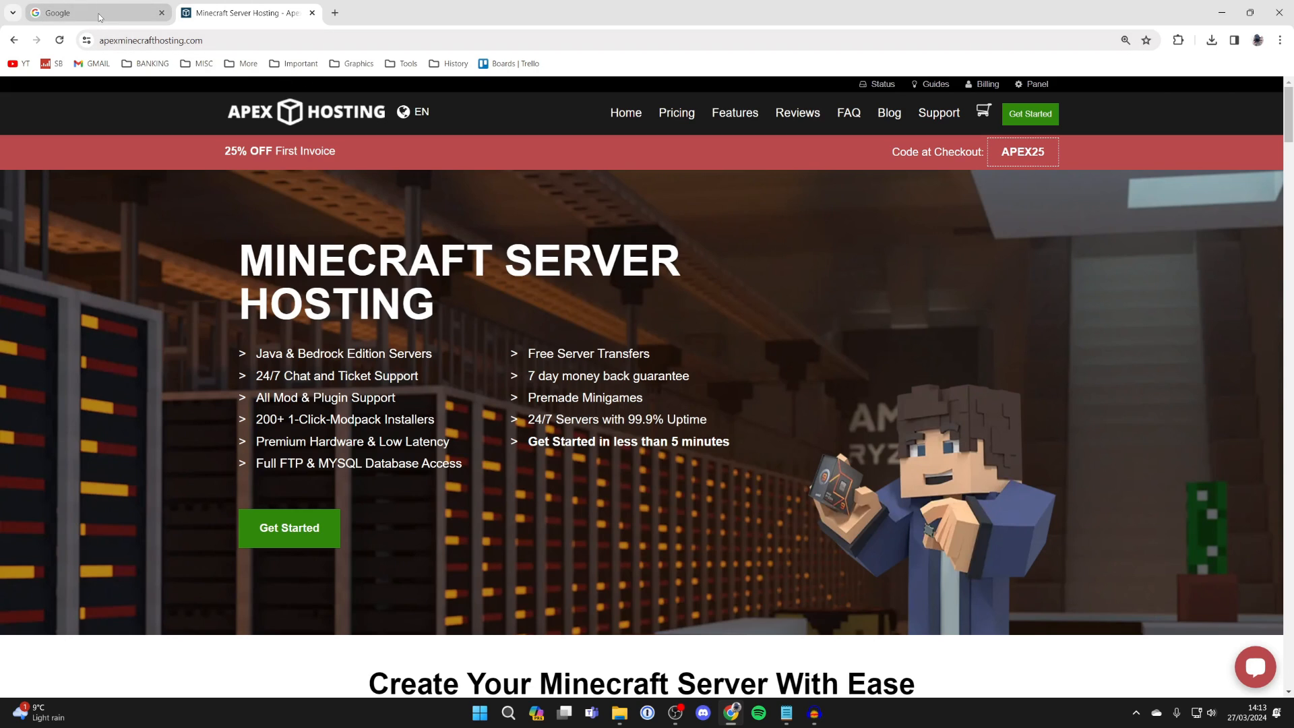
- On the Google tab, search 'optifine' to reach the OptiFine website
left_click(87, 12)
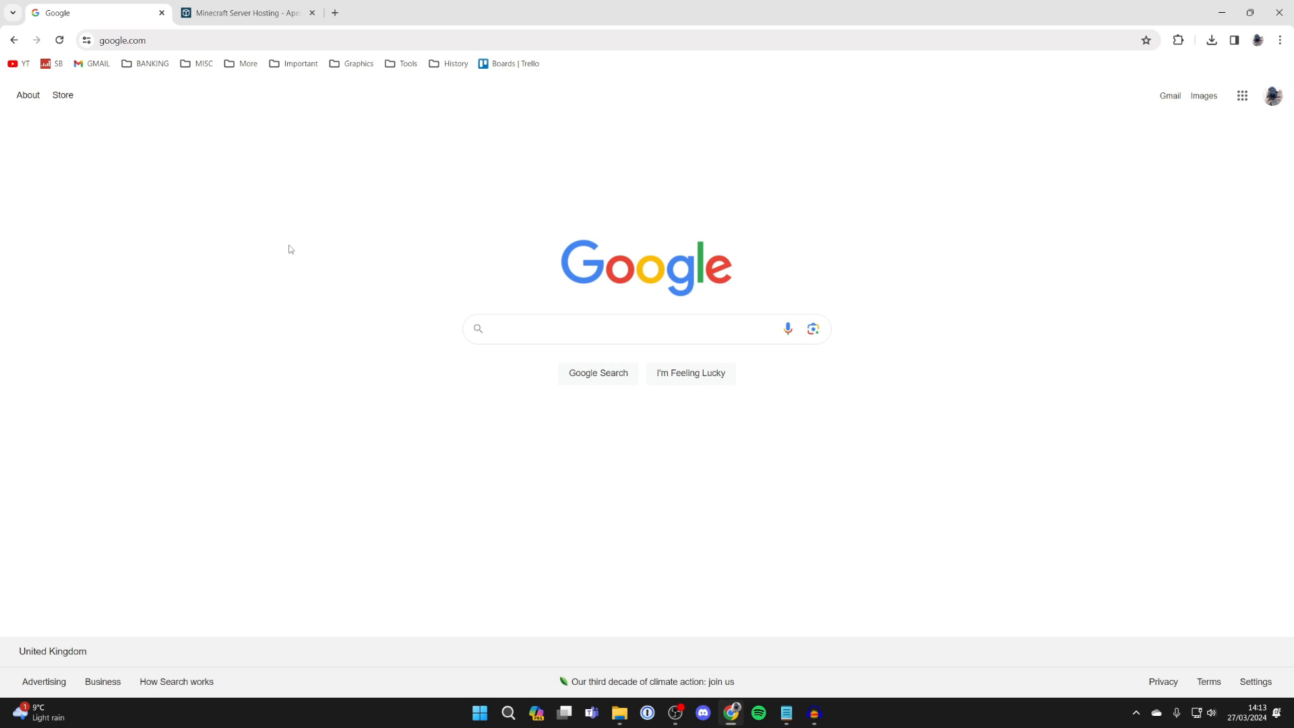
type("optifine")
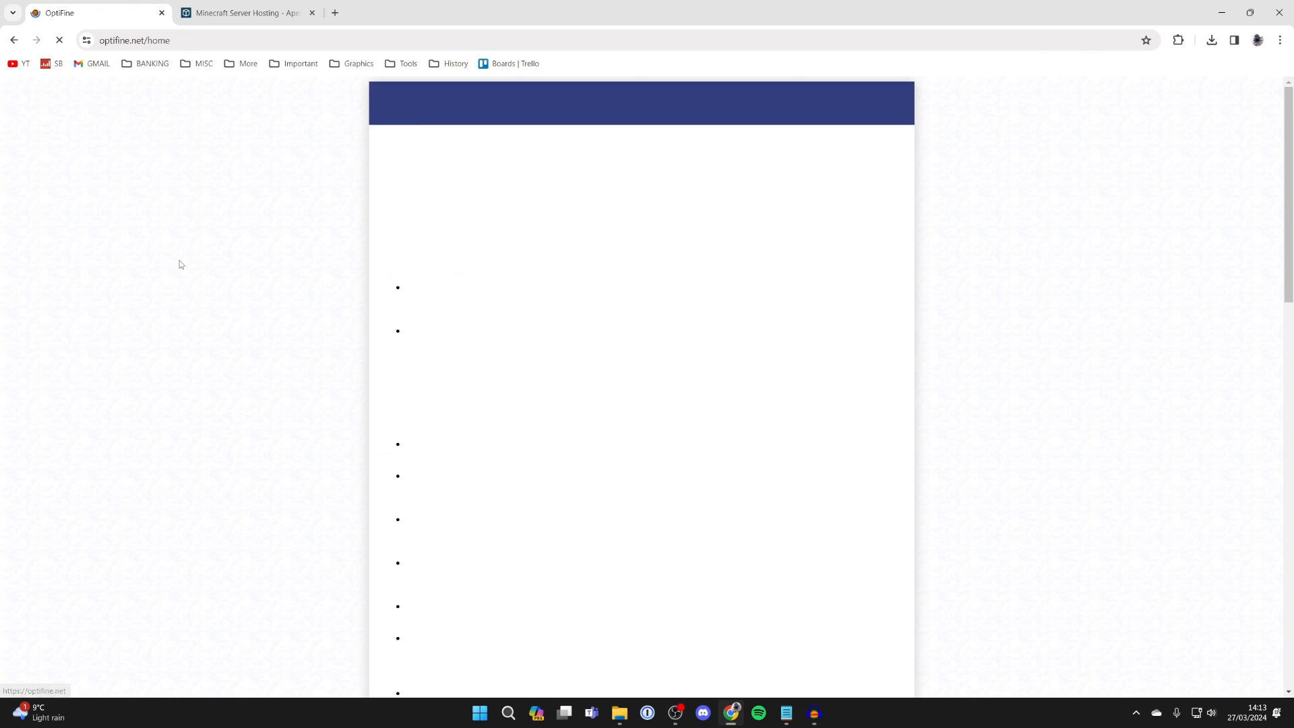
- Start the OptiFine HD U I7 pre1 download from Minecraft 1.20.2 preview versions
left_click(606, 111)
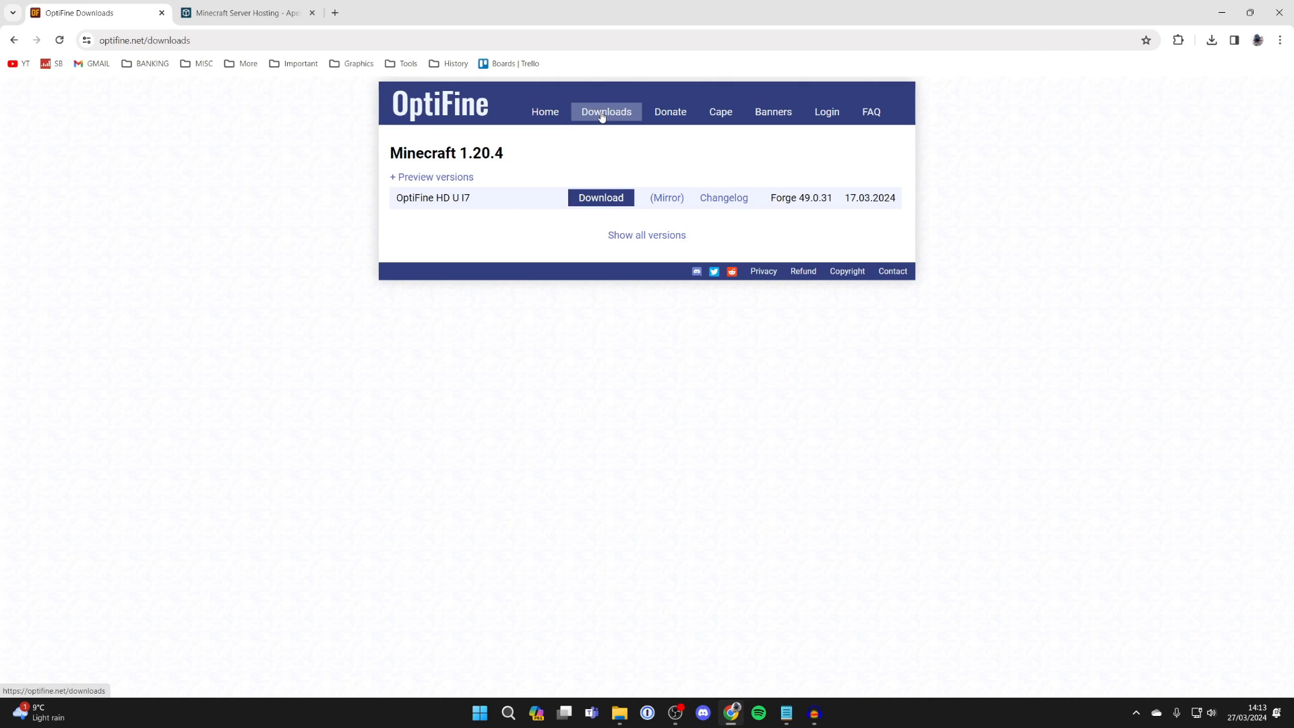
mouse_move(646, 234)
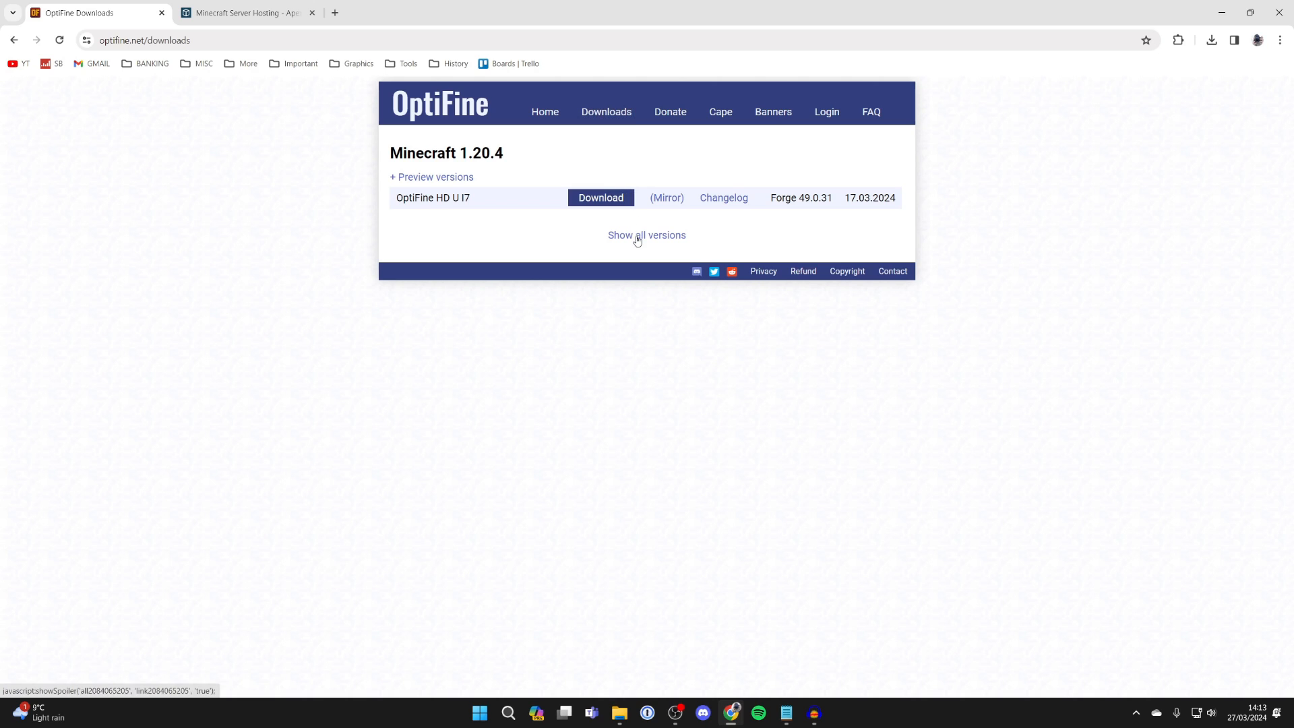
left_click(647, 236)
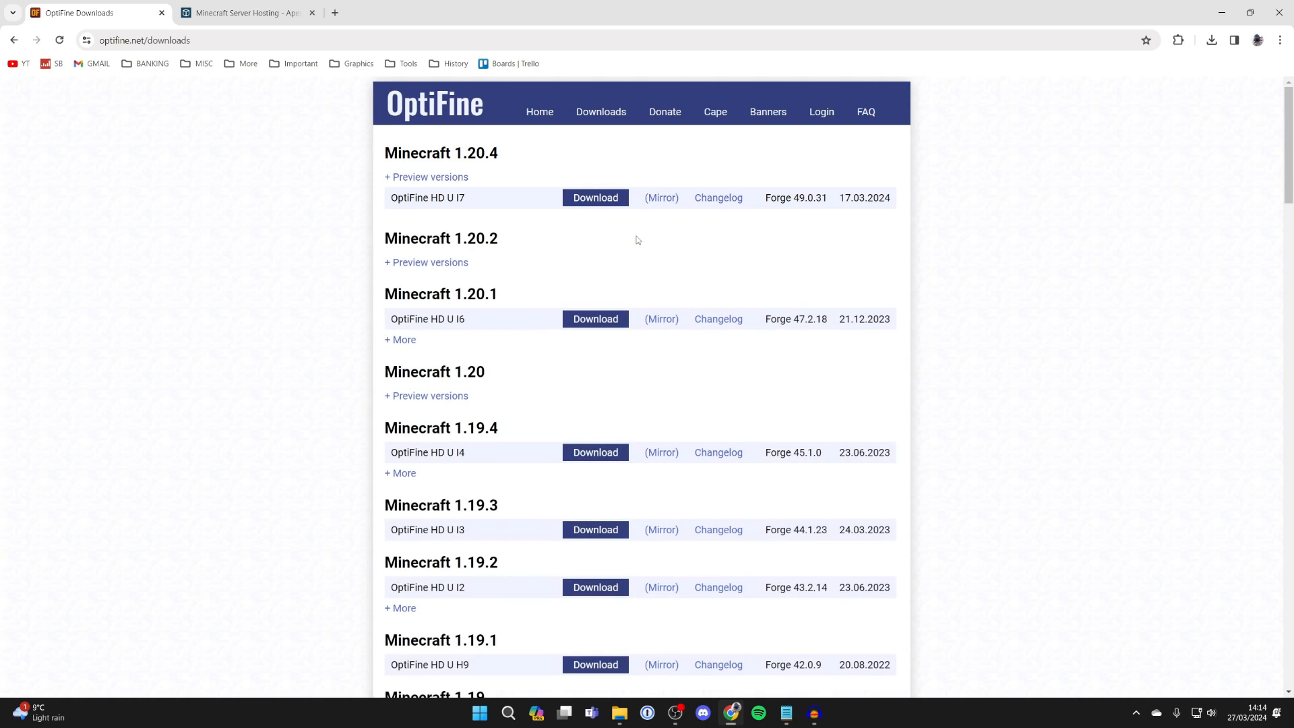
mouse_move(531, 238)
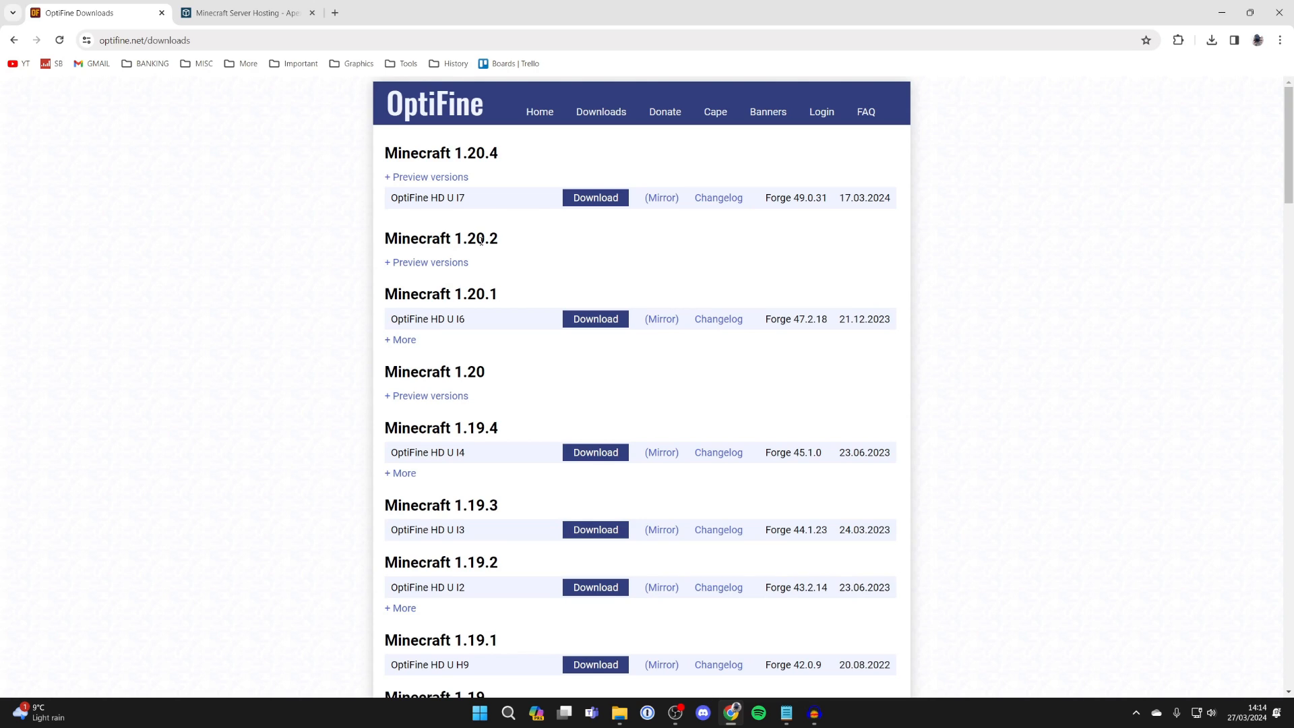
mouse_move(433, 267)
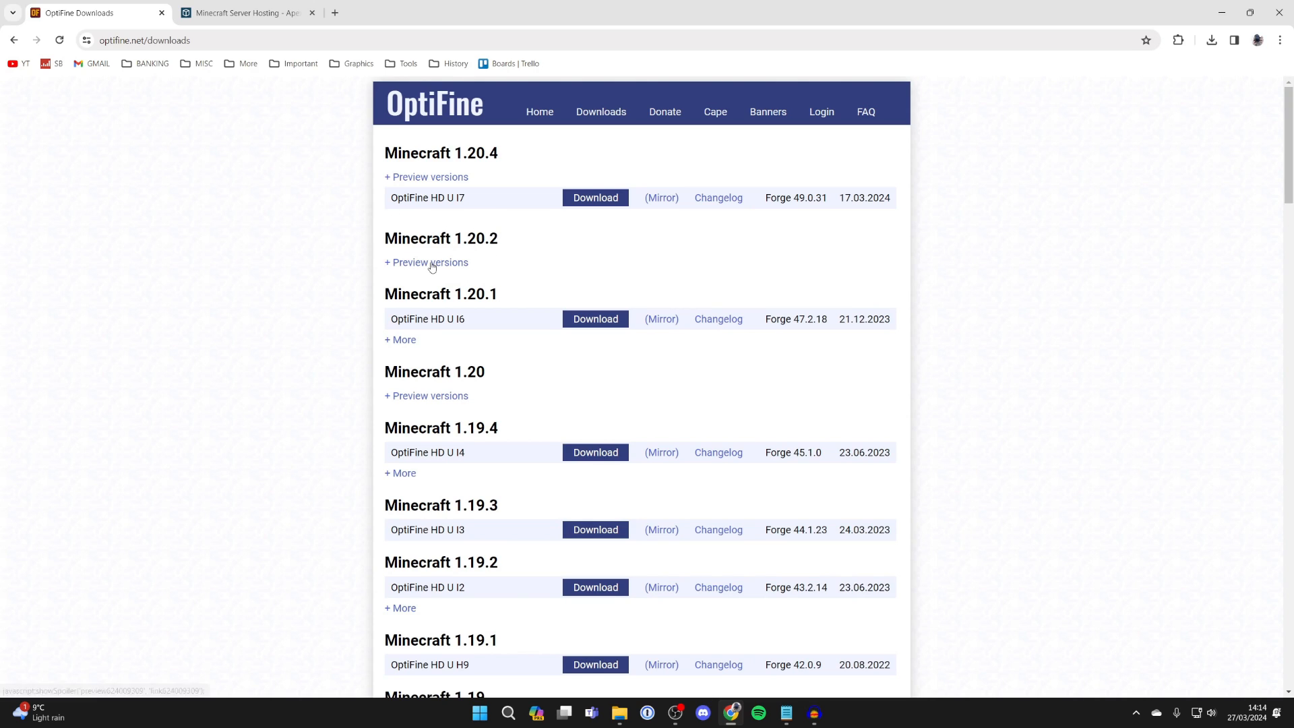
left_click(427, 262)
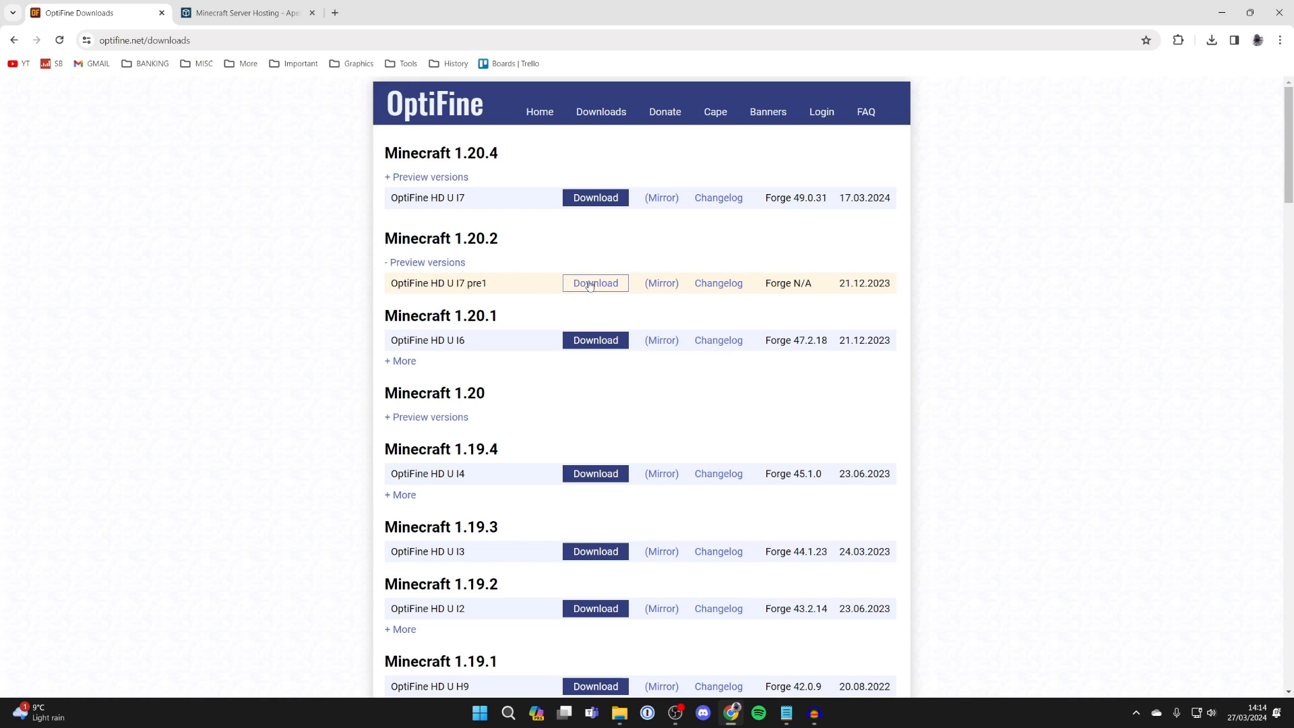
left_click(595, 283)
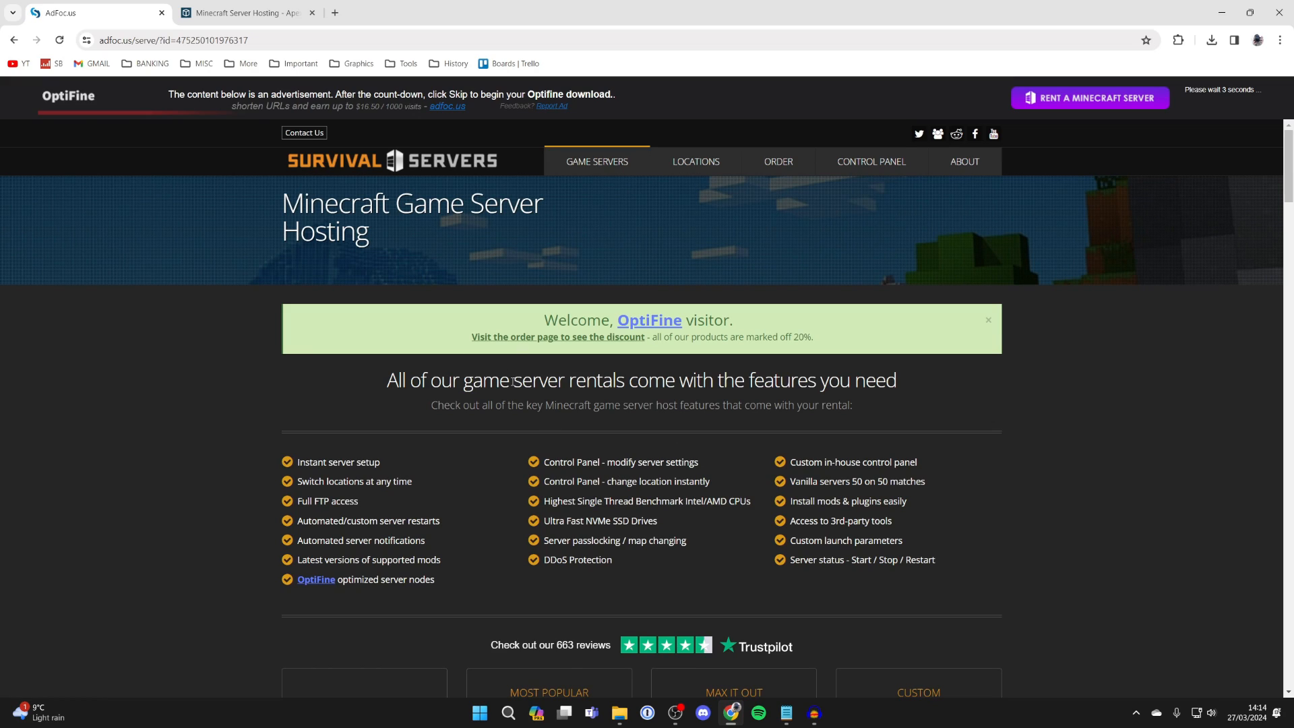
mouse_move(452, 331)
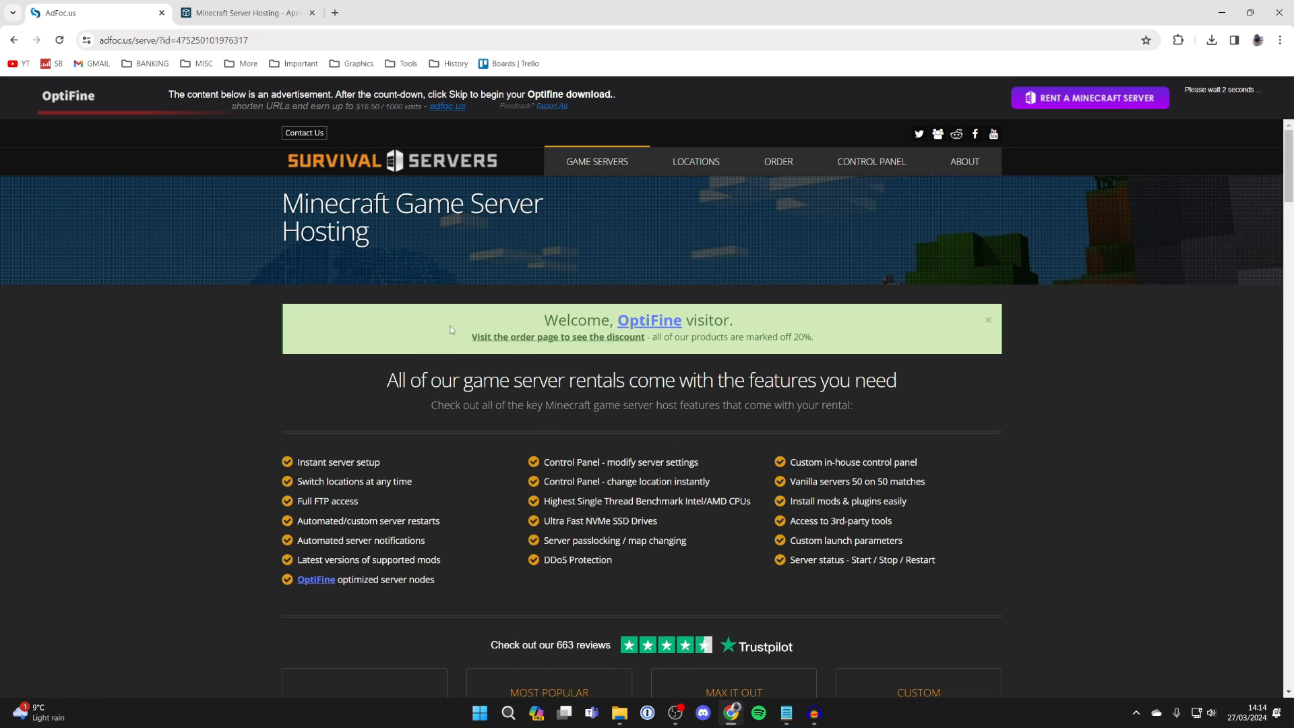
mouse_move(1250, 132)
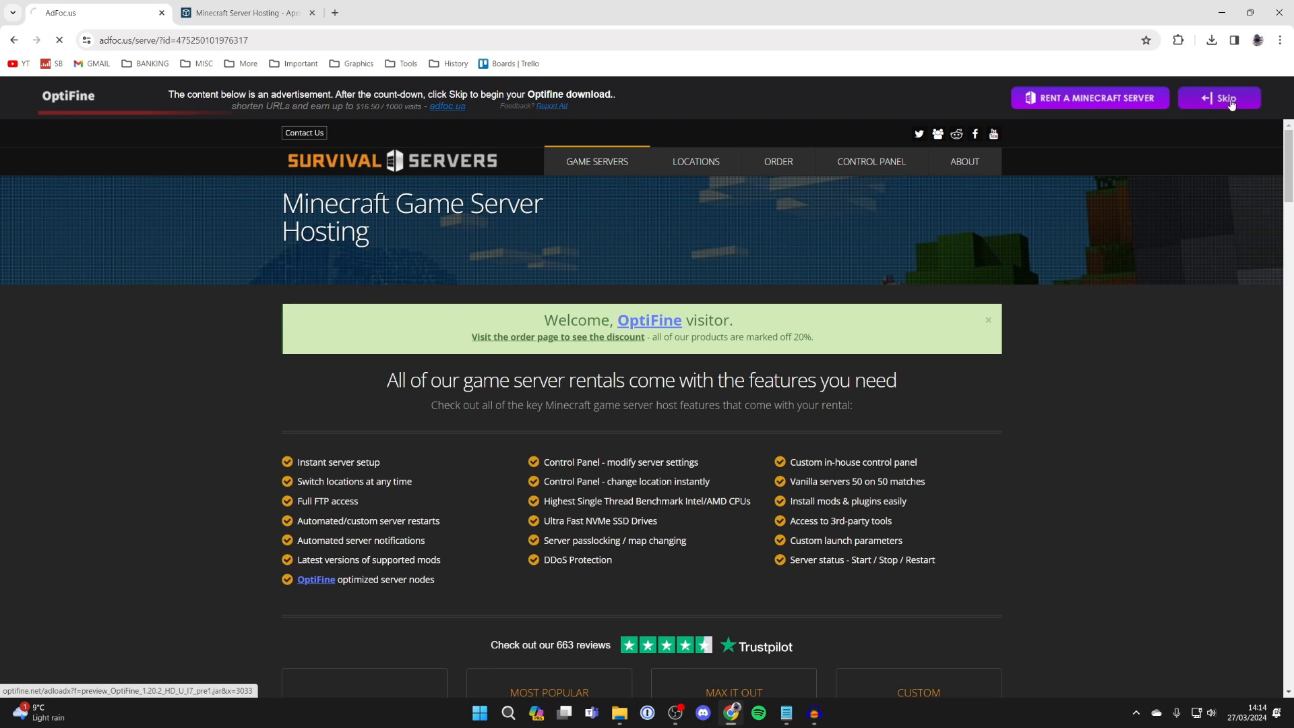
- Skip the ad page, accept the privacy notice, and download the OptiFine preview file
left_click(1228, 98)
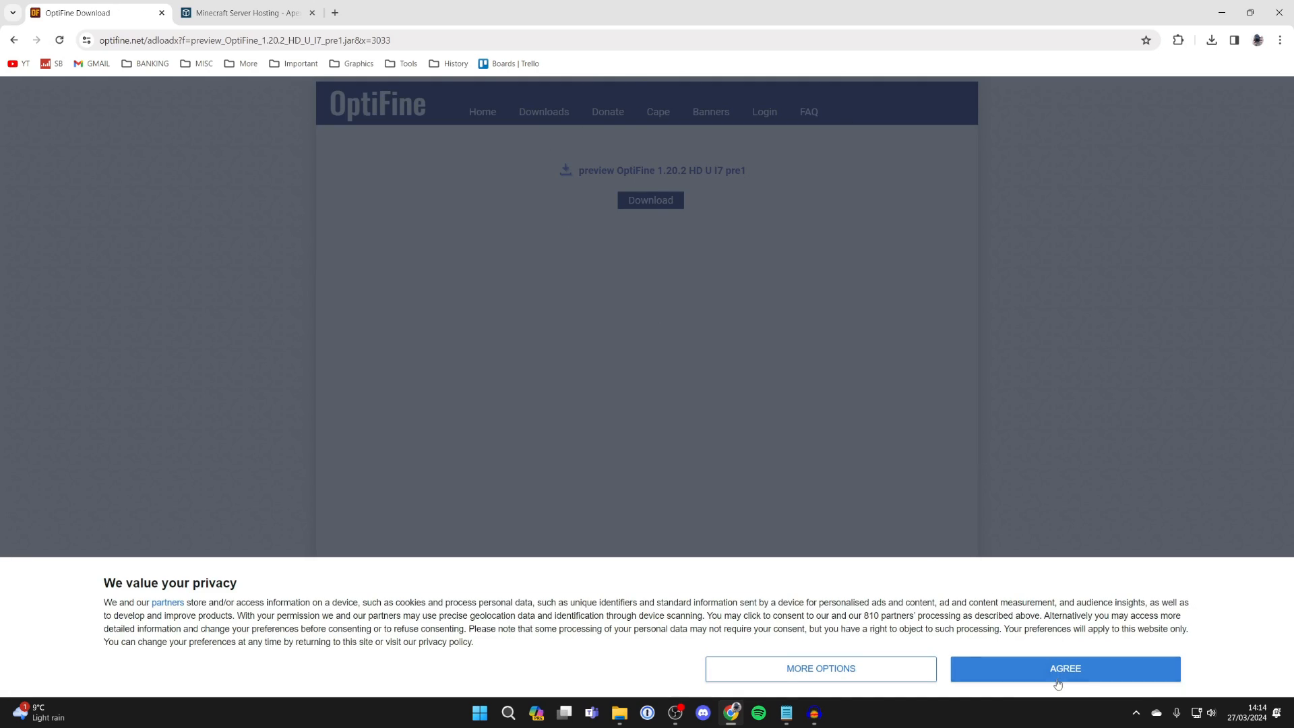
left_click(1063, 669)
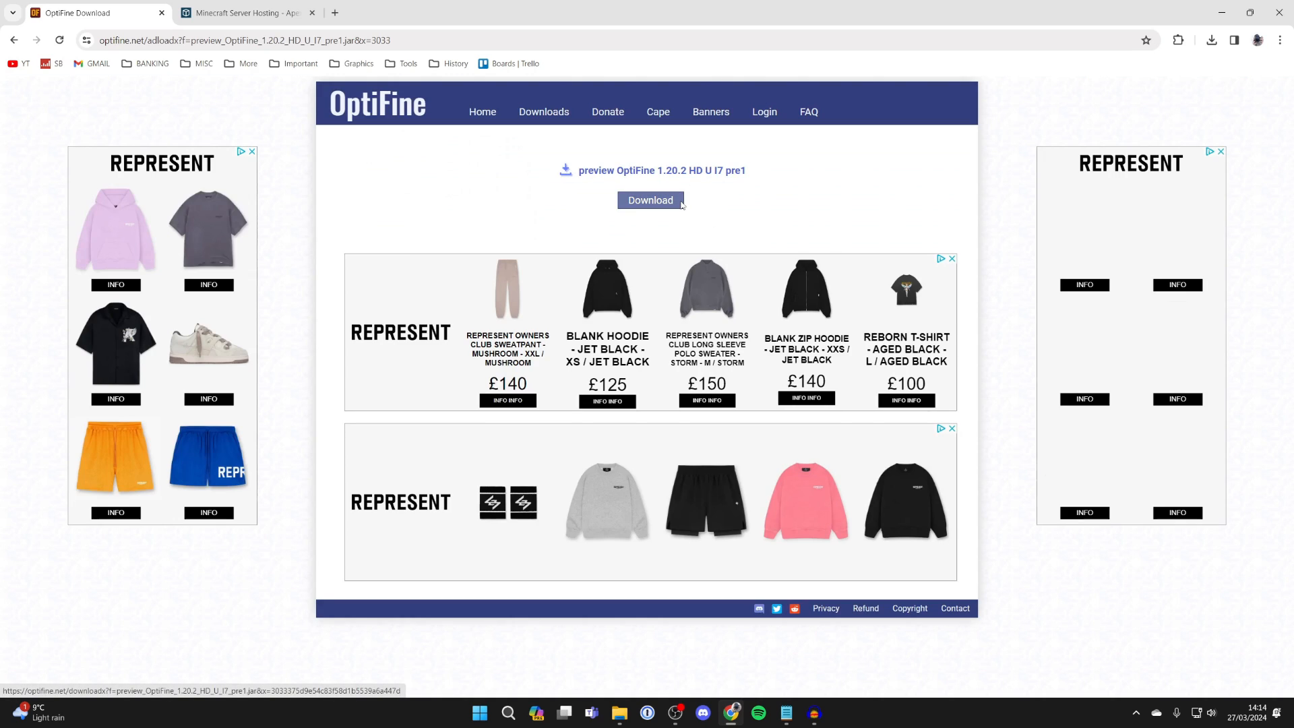
left_click(651, 199)
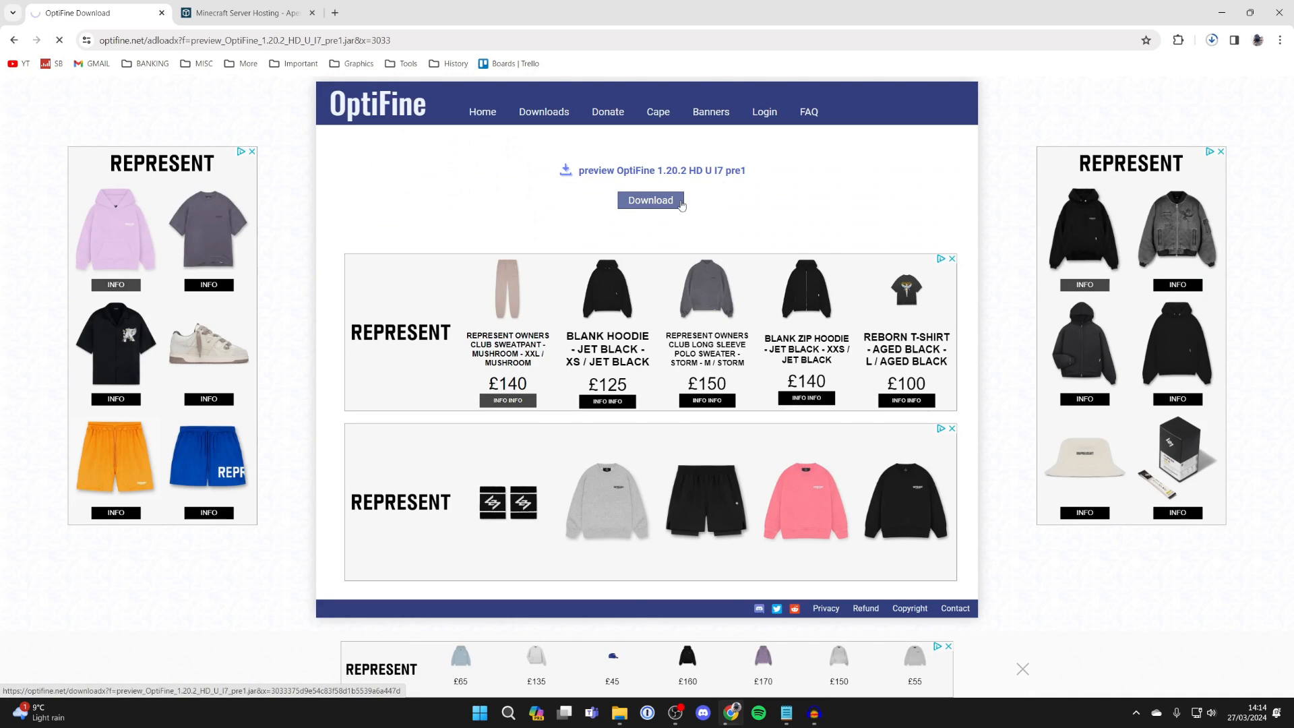
left_click(650, 199)
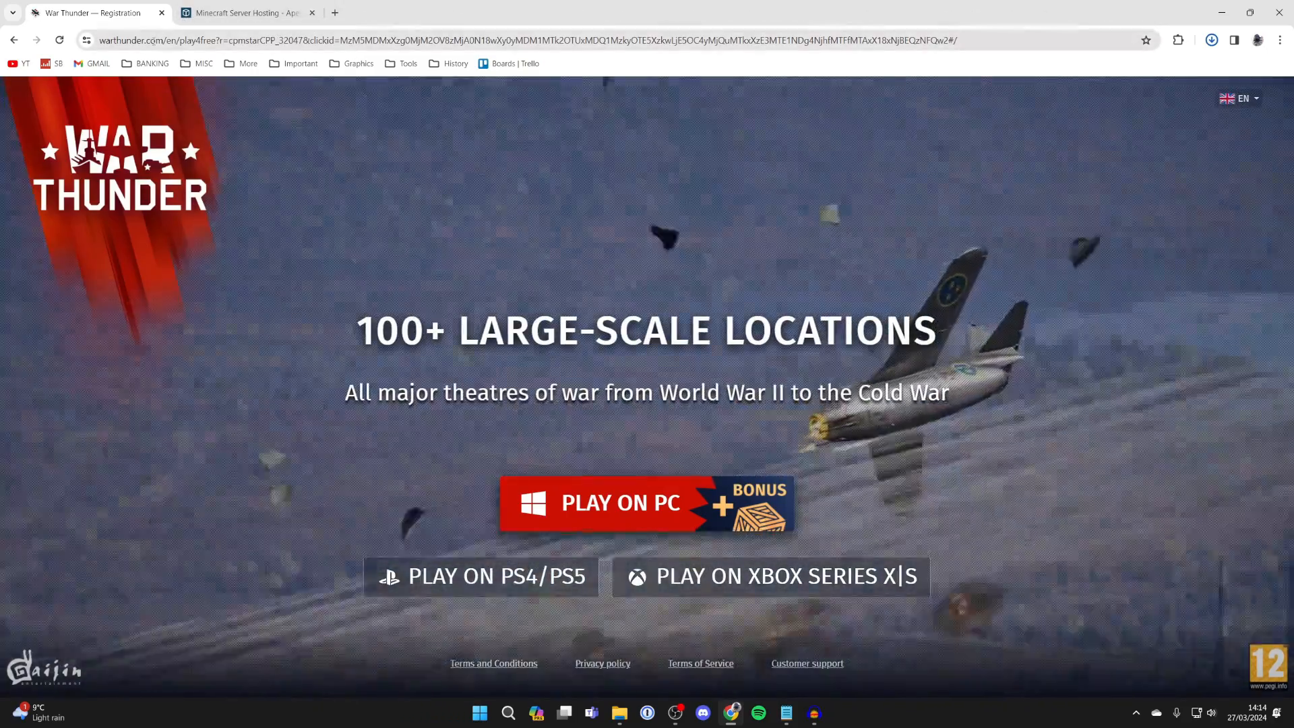
- Search Google for BSL shaders
left_click(120, 40)
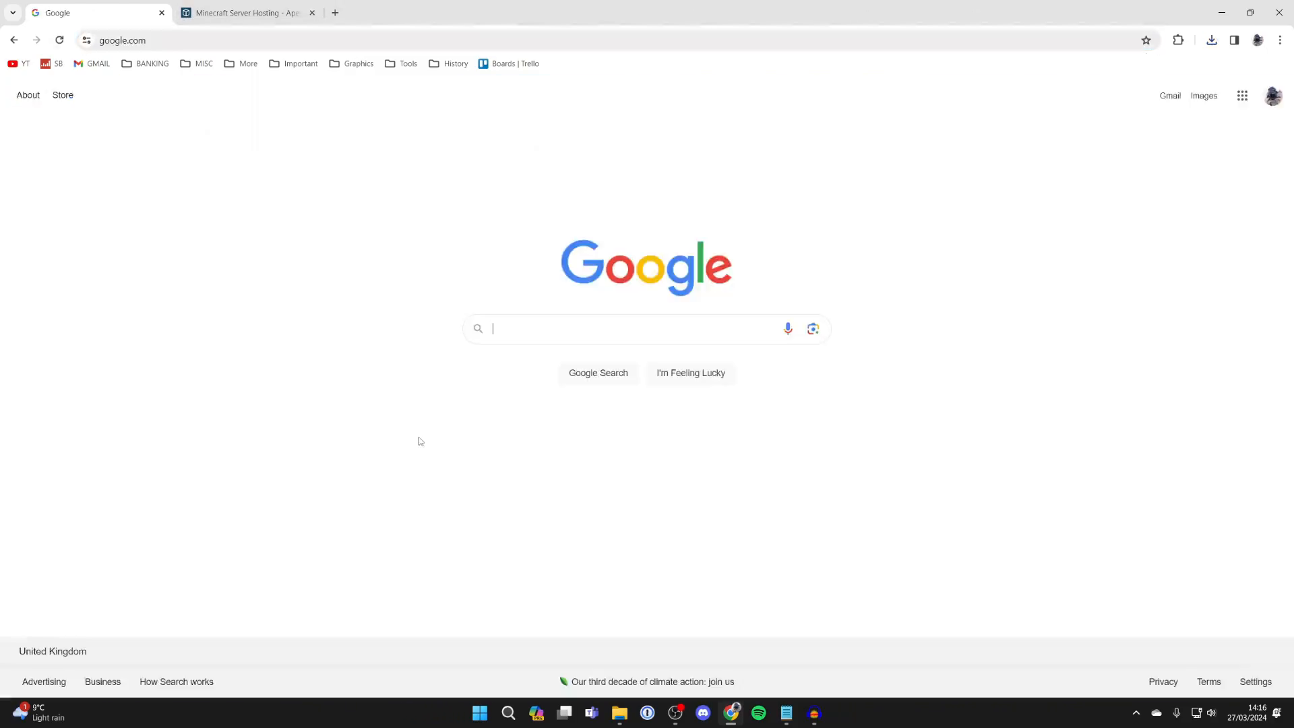
type("bsl s")
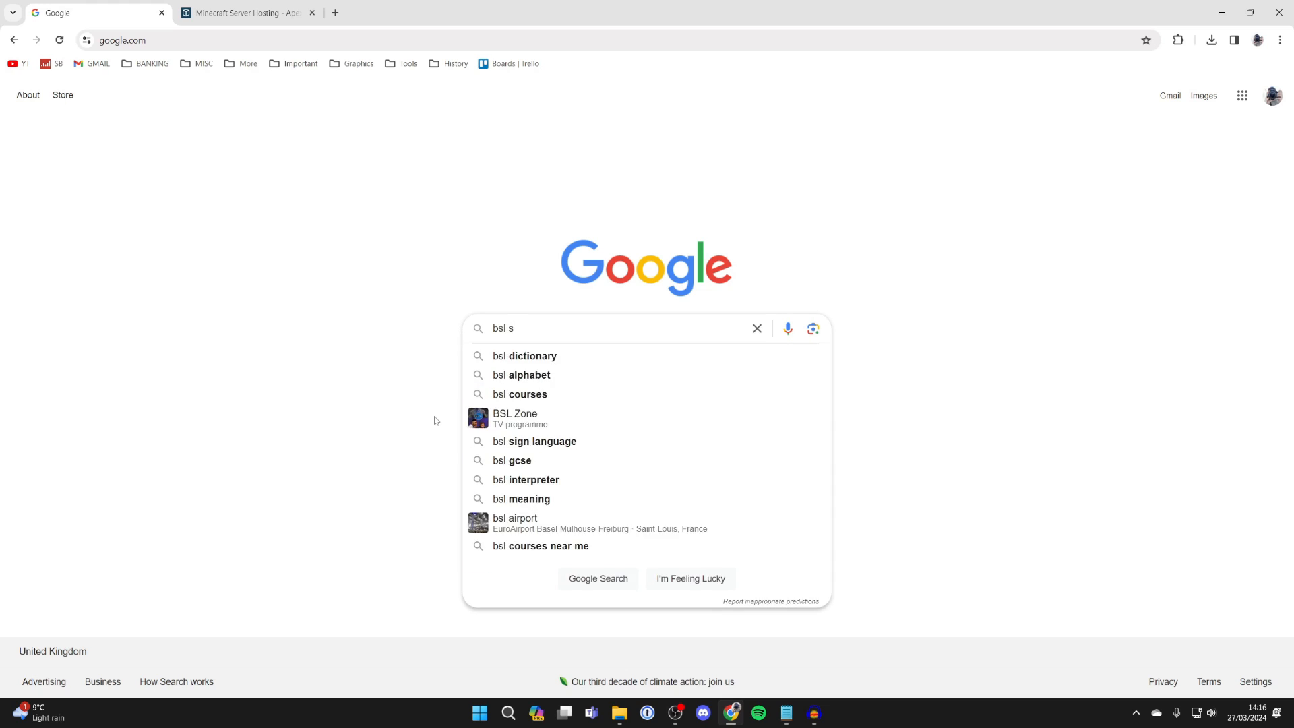
key("Return")
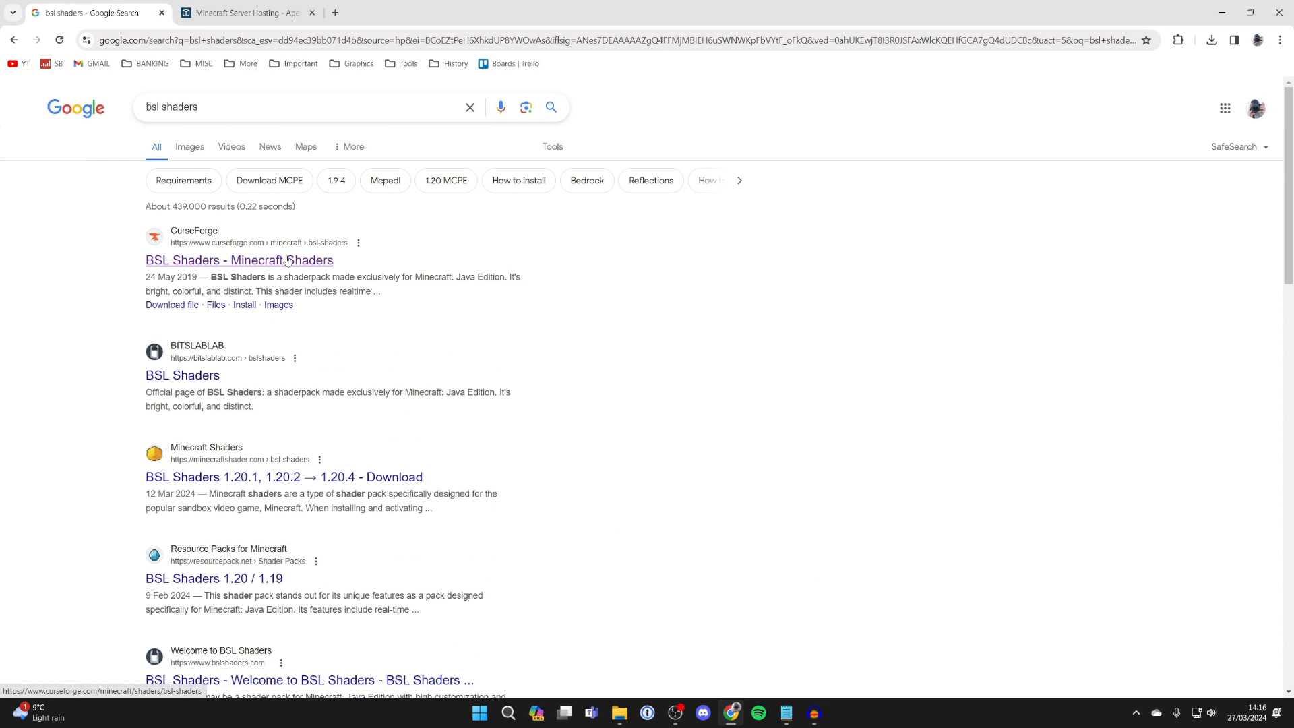
- Download BSL v8.2.09p1 from CurseForge's BSL Shaders files list, then minimize the browser
left_click(239, 260)
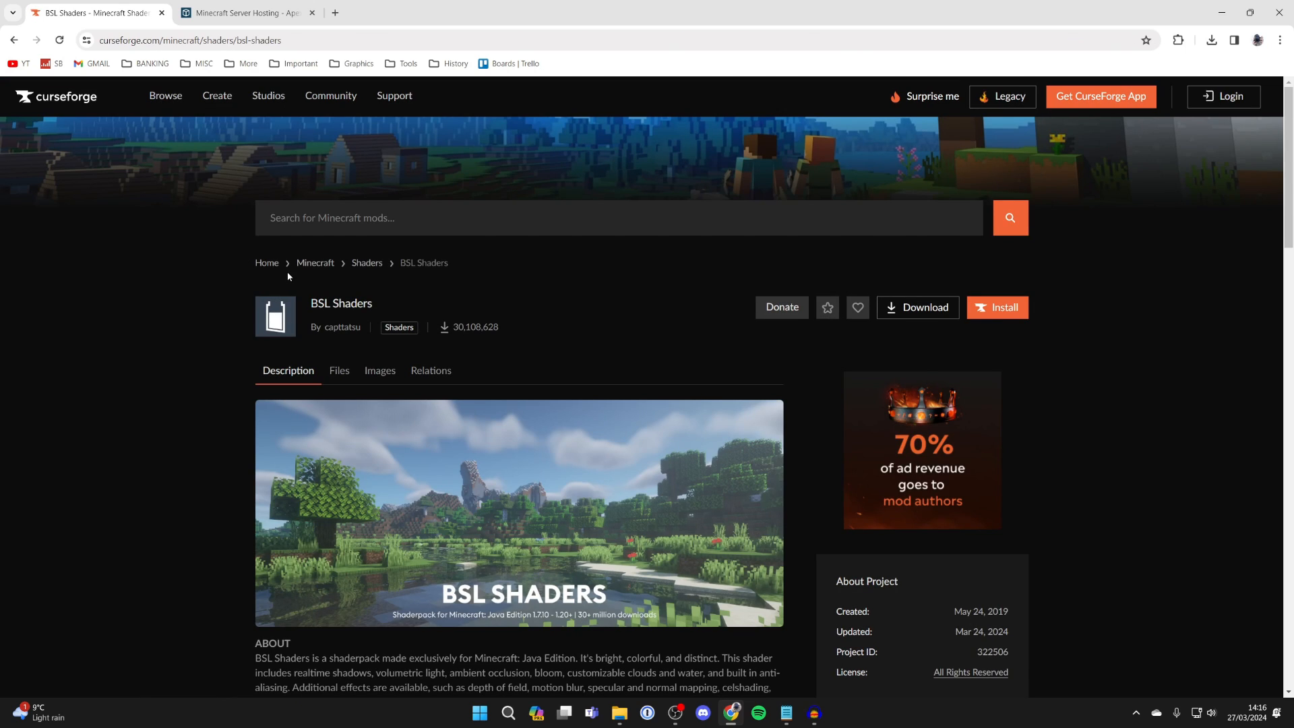
scroll("down", 3)
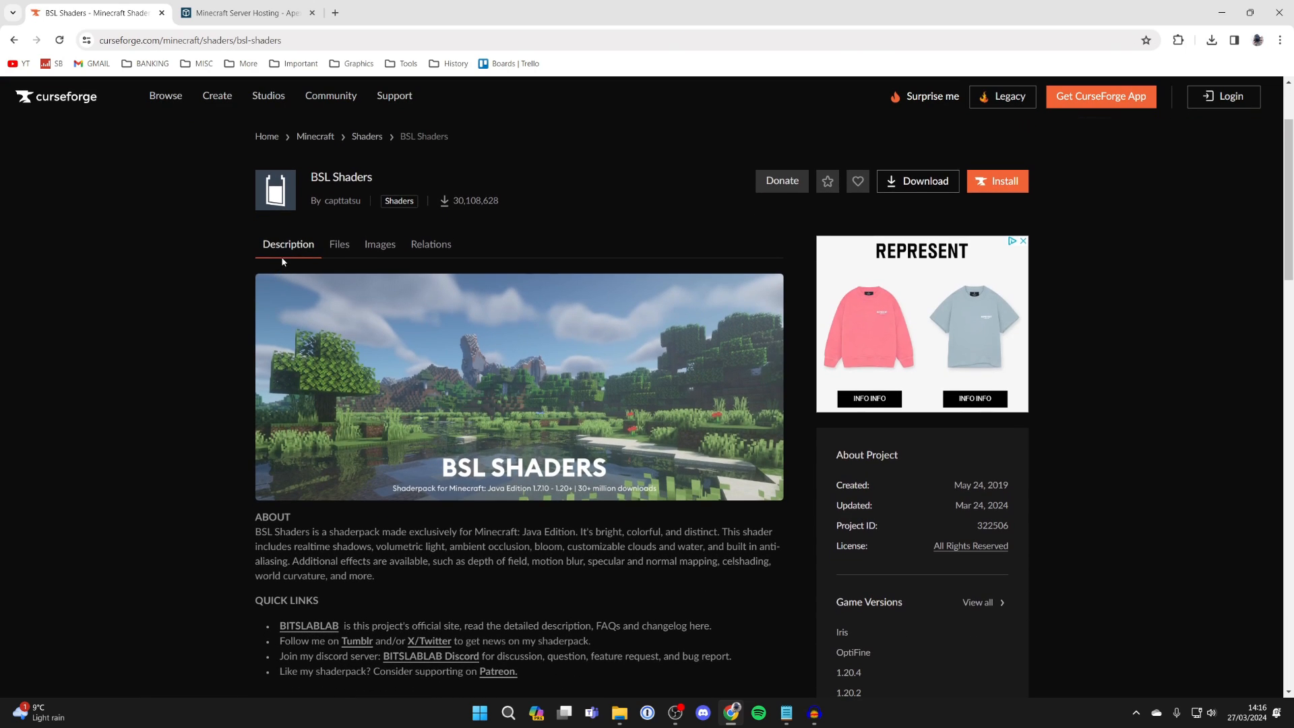
left_click(338, 243)
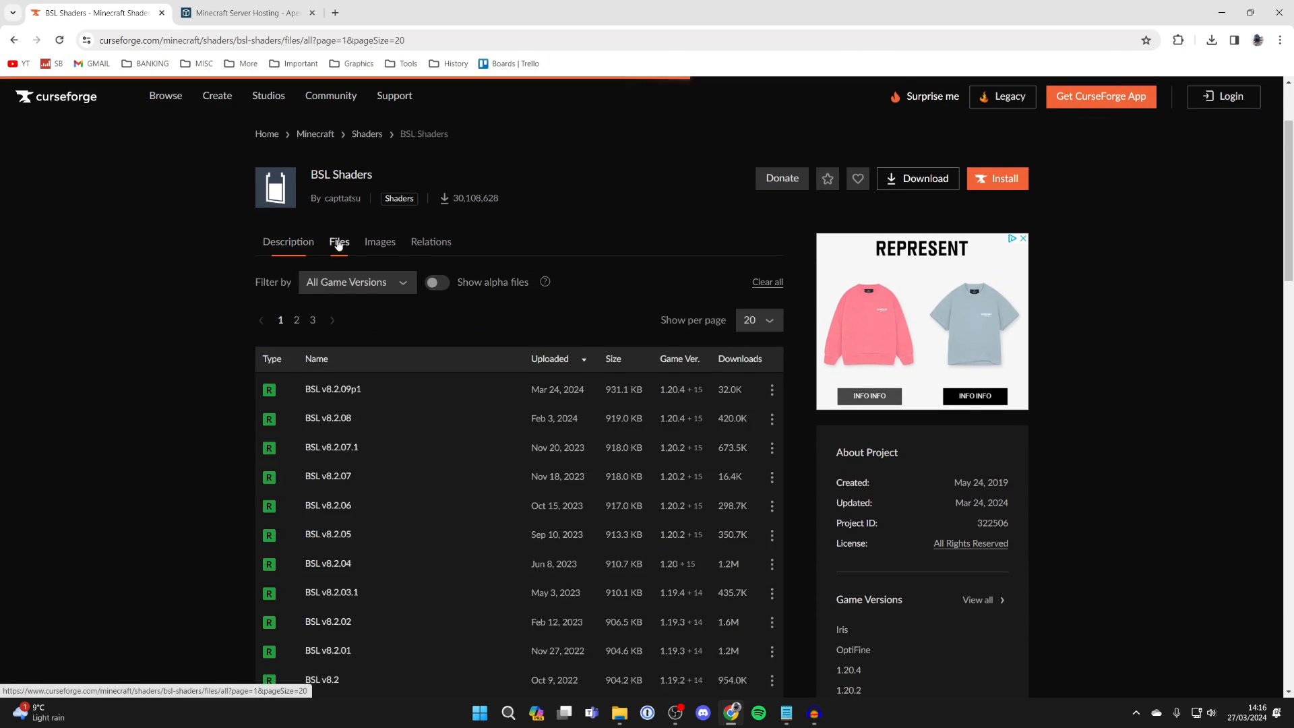
scroll("down", 3)
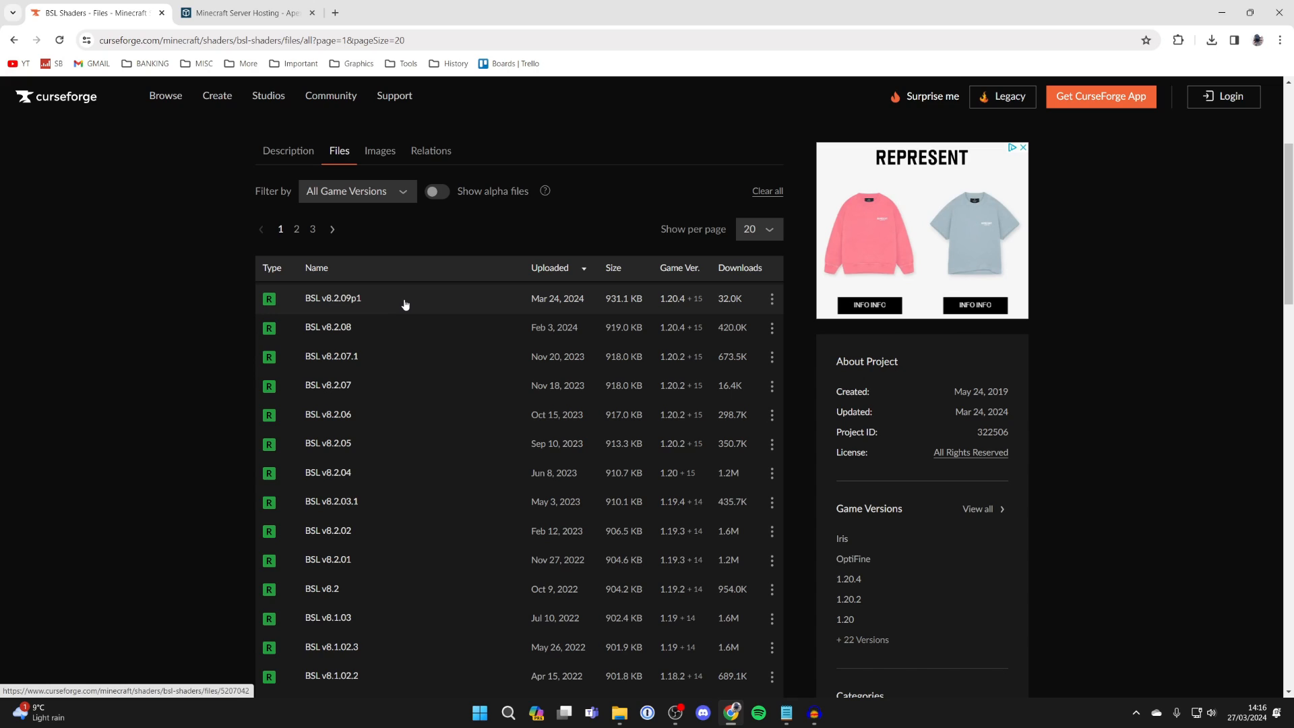
mouse_move(497, 317)
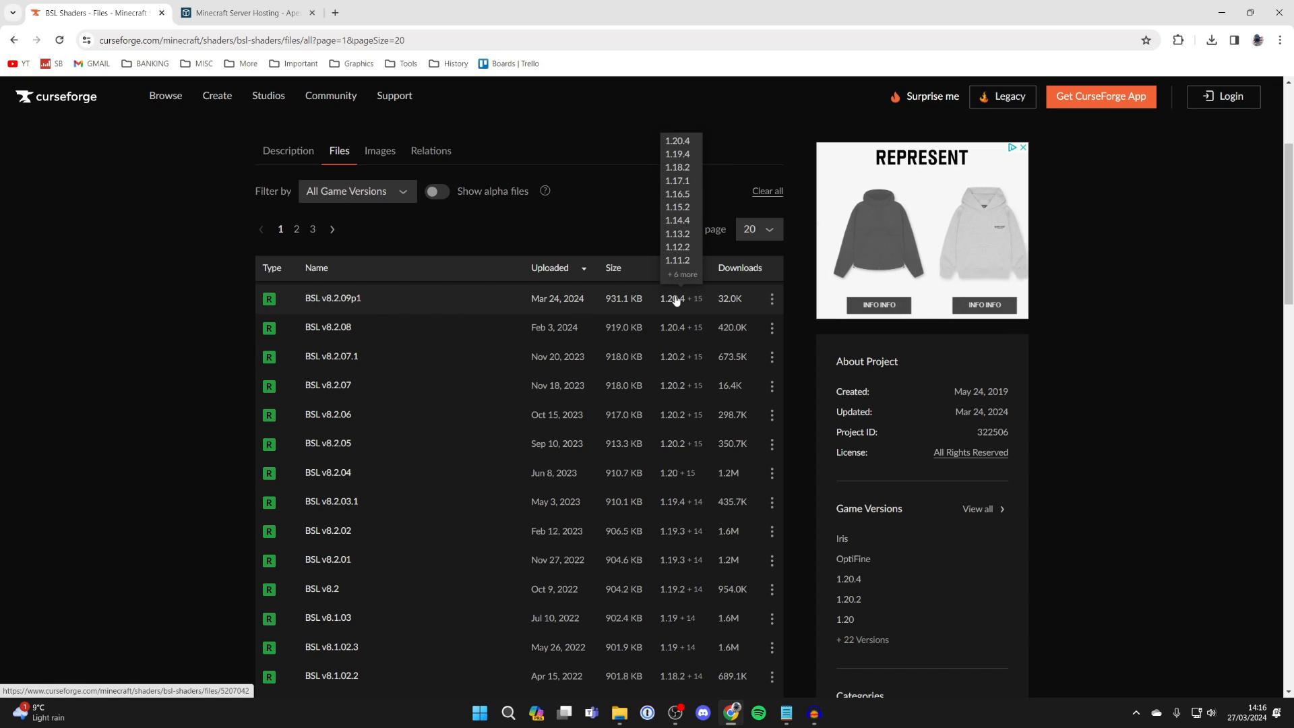
mouse_move(675, 297)
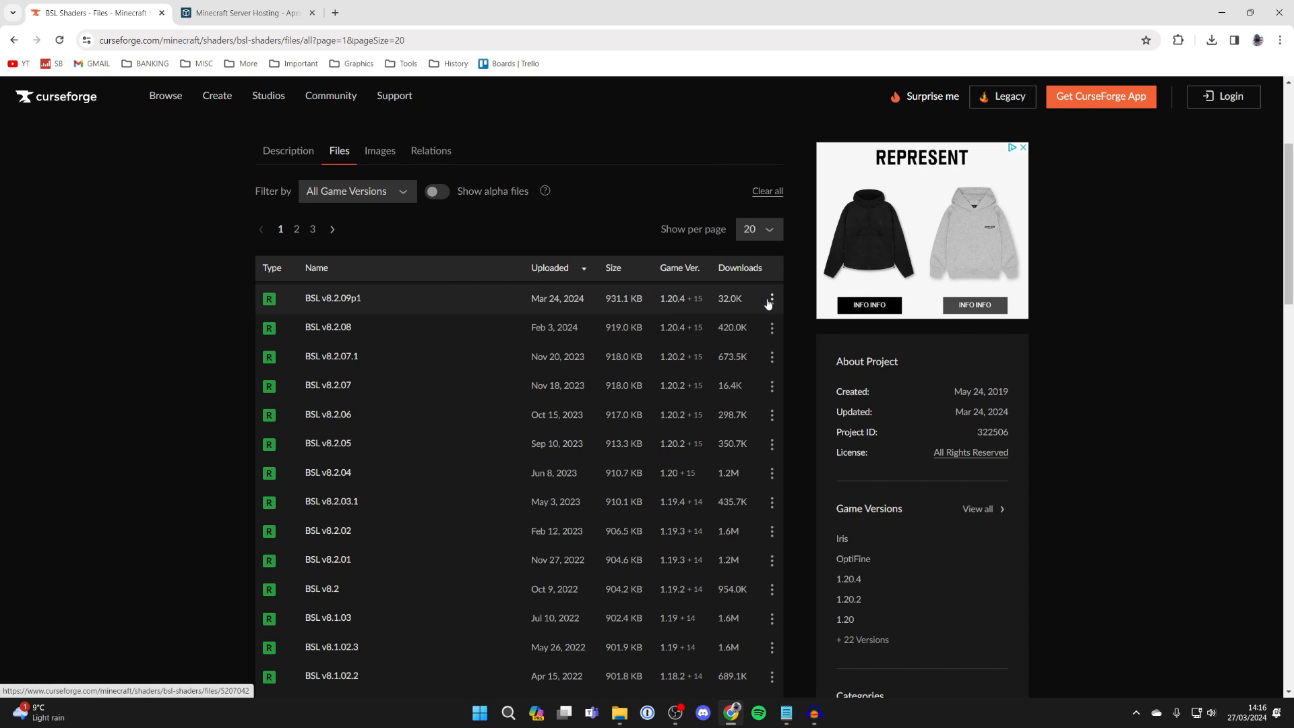
left_click(770, 298)
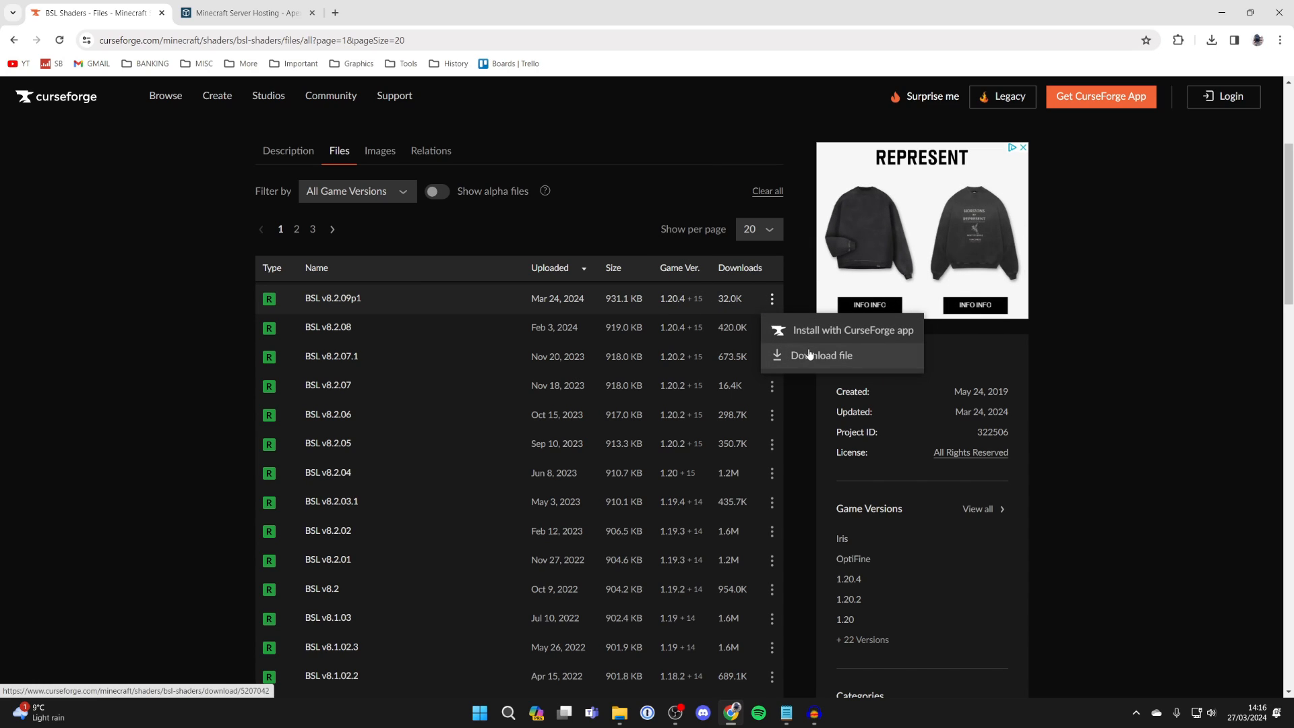
left_click(820, 355)
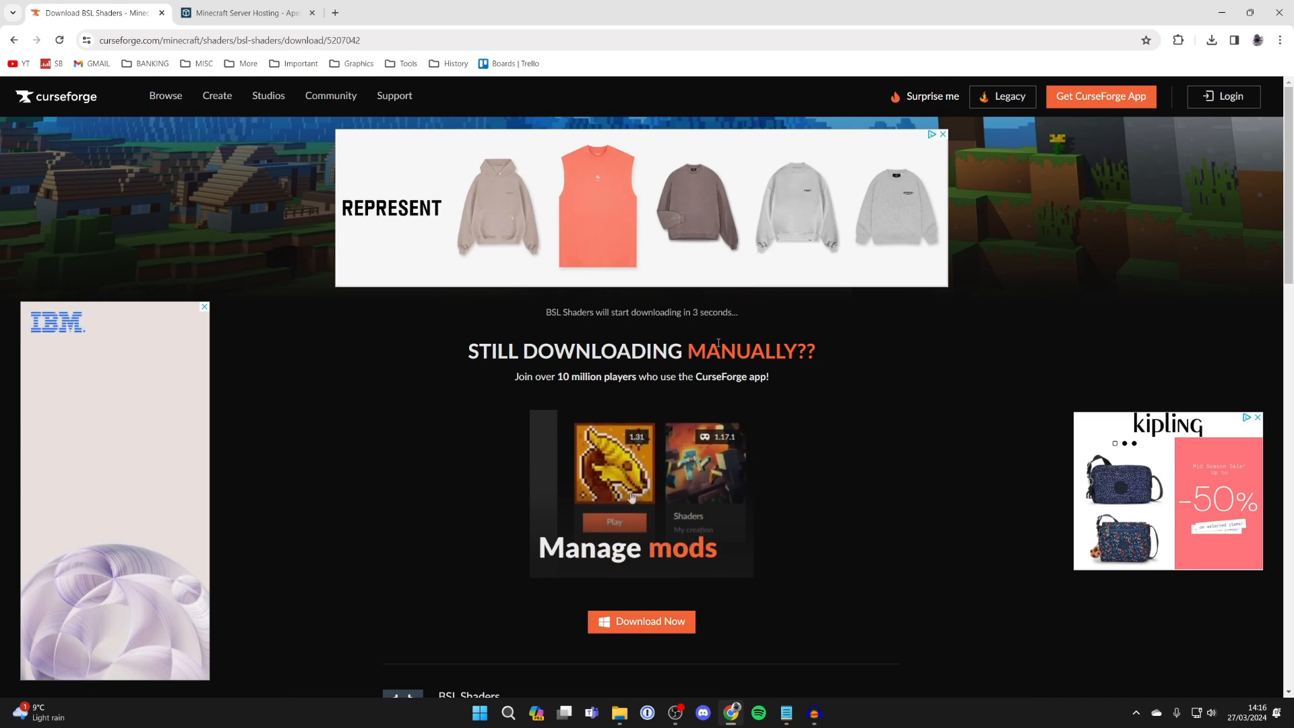
left_click(1210, 39)
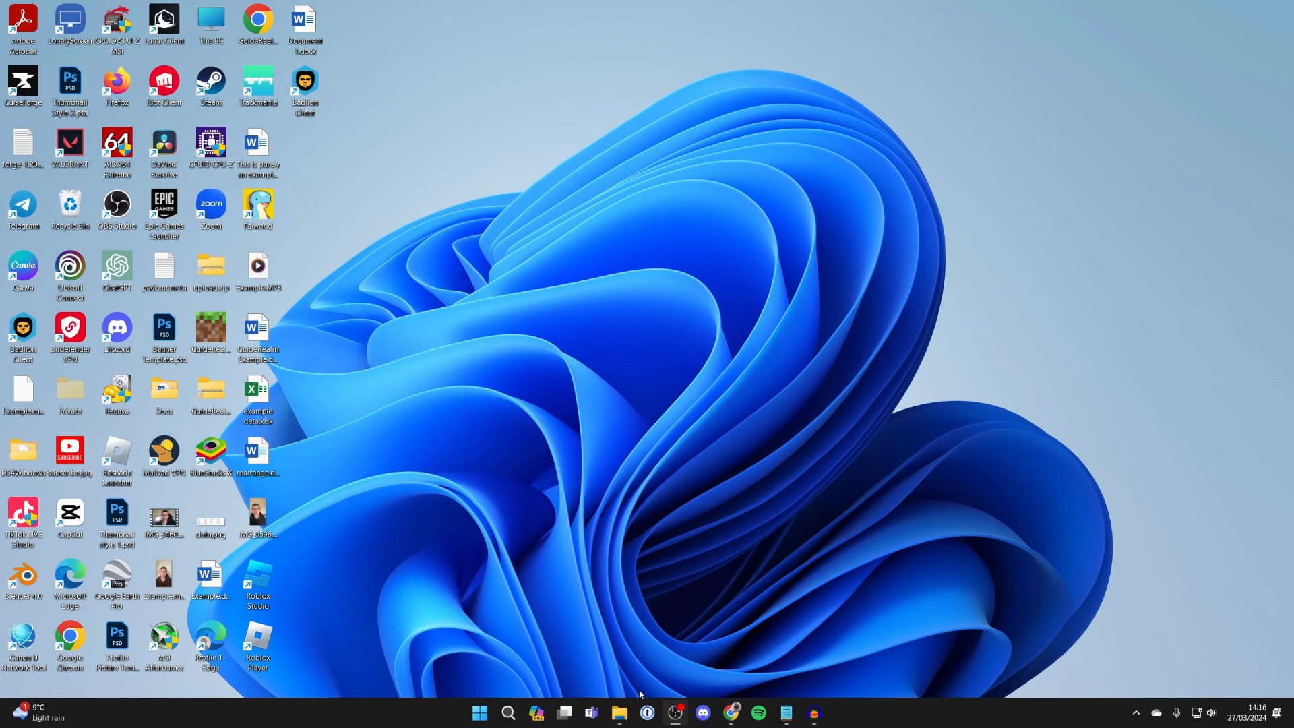
- Select the BSL shaders zip in Downloads, then close the Downloads window
left_click(618, 712)
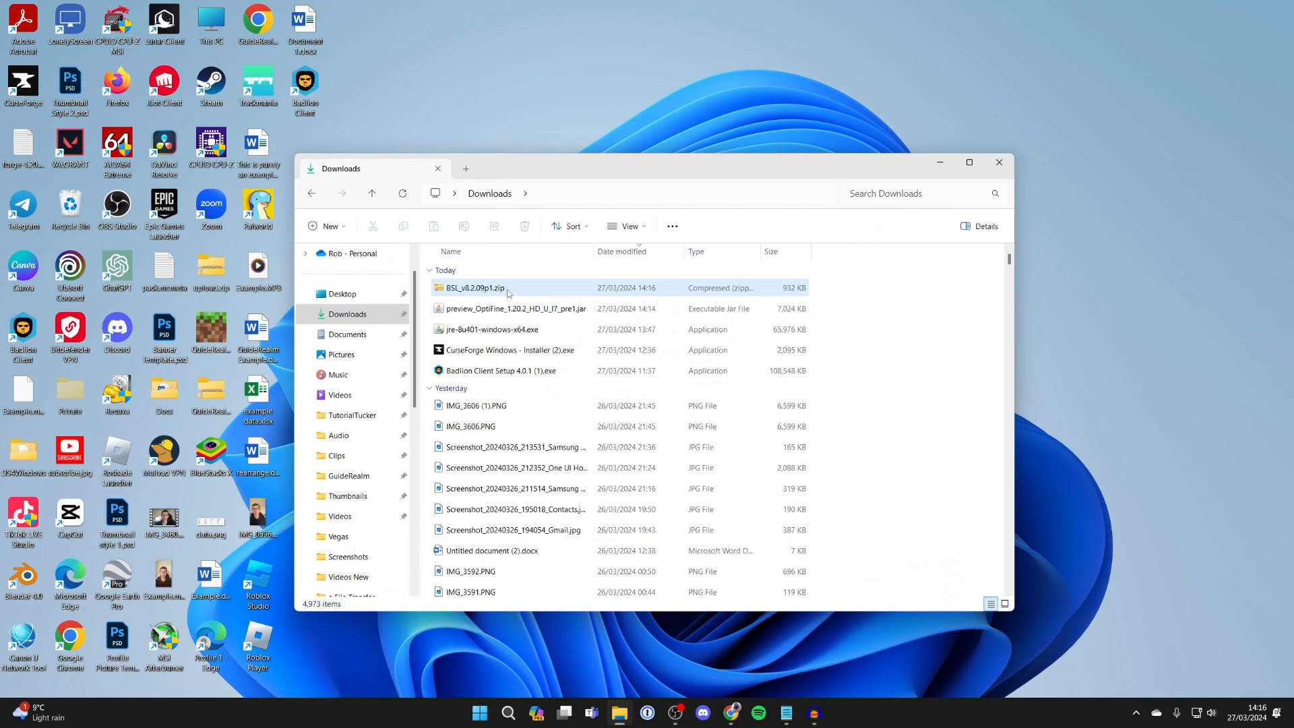
left_click(511, 308)
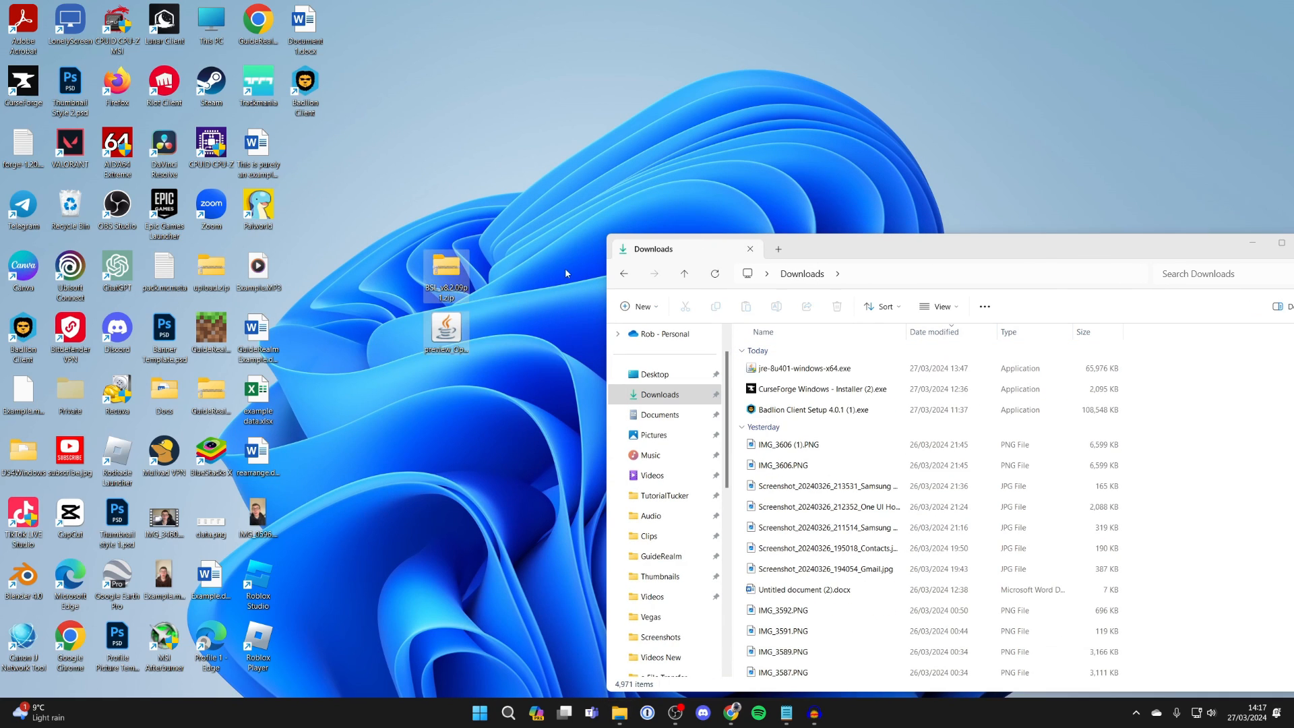
left_click(749, 248)
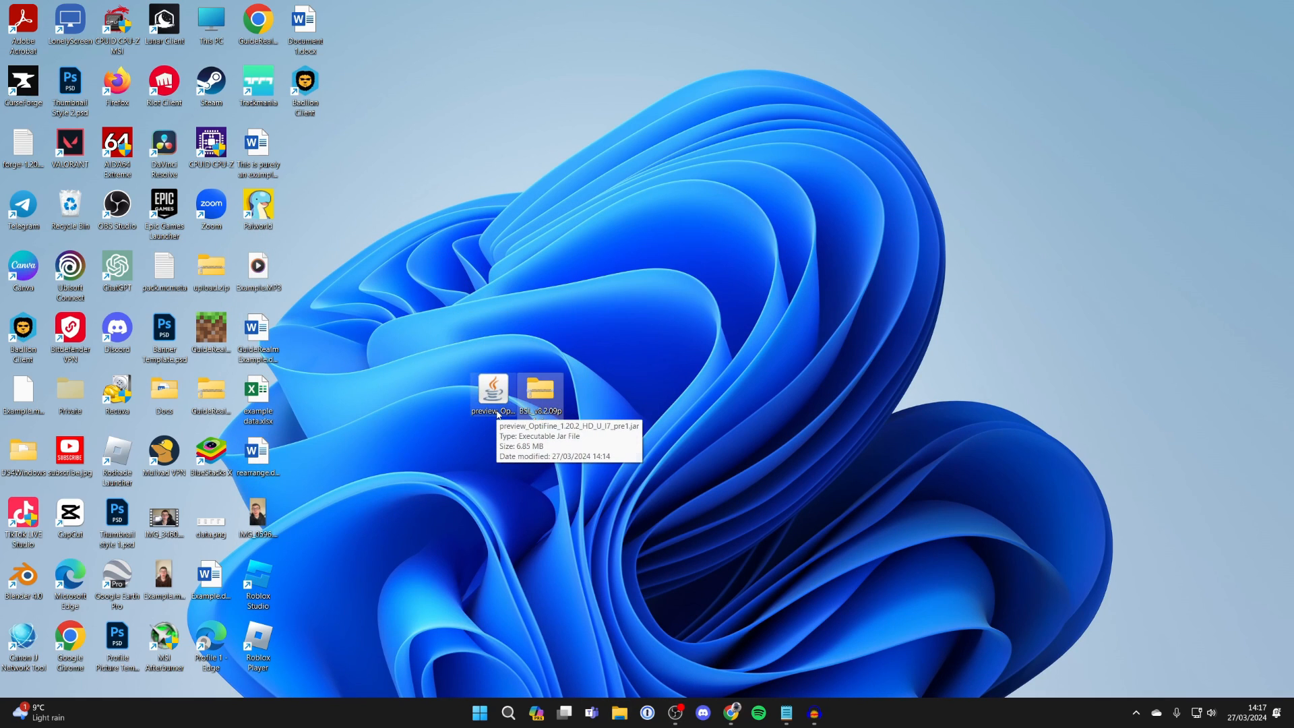
mouse_move(492, 405)
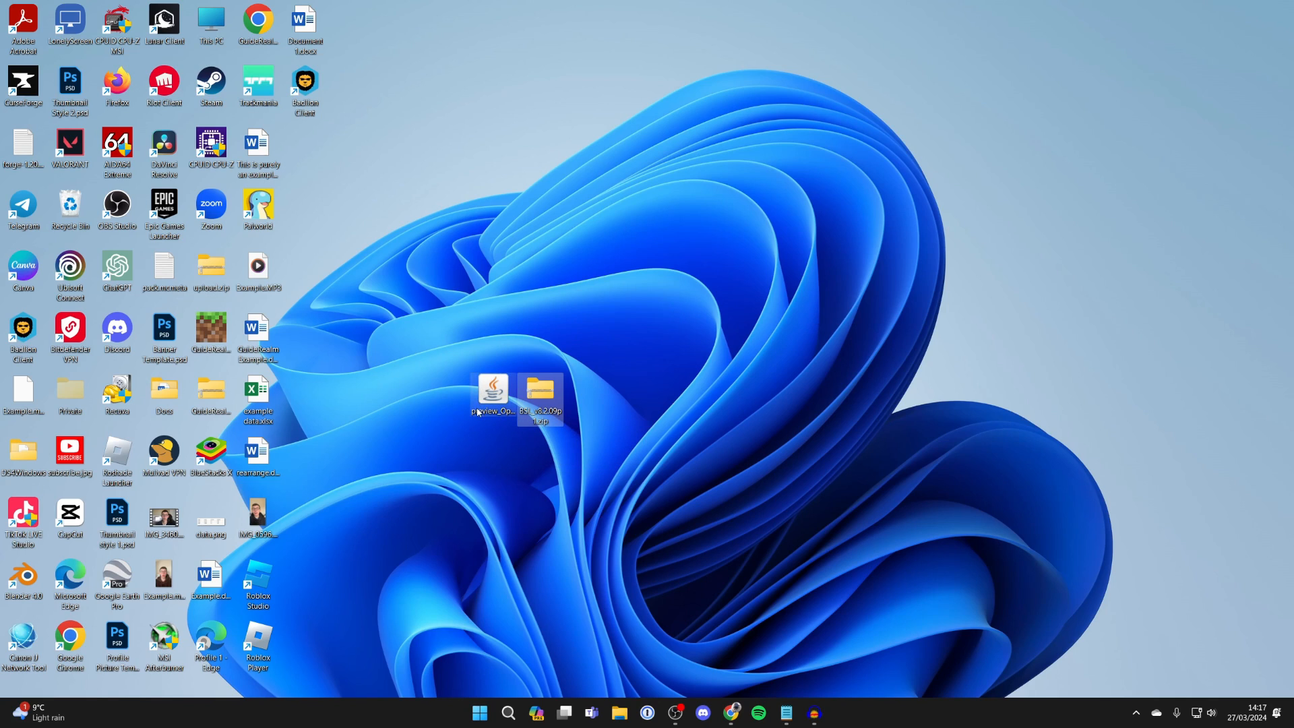
mouse_move(493, 388)
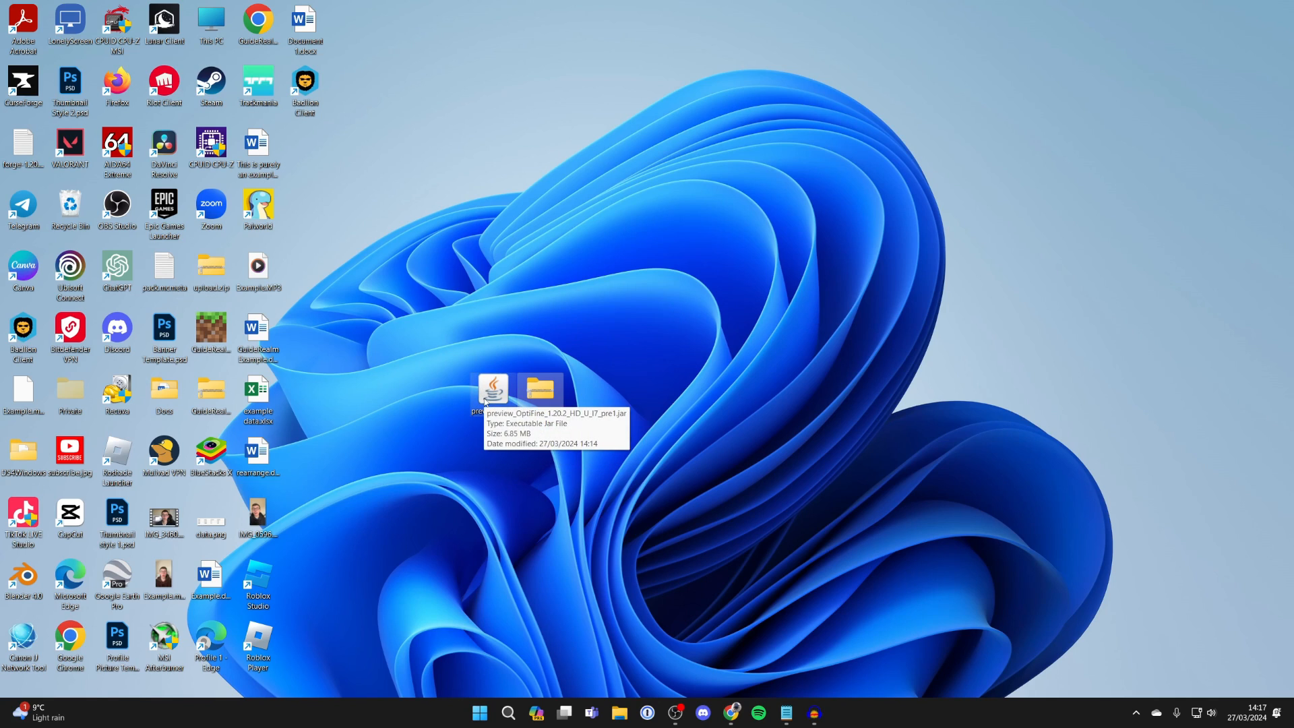
mouse_move(745, 358)
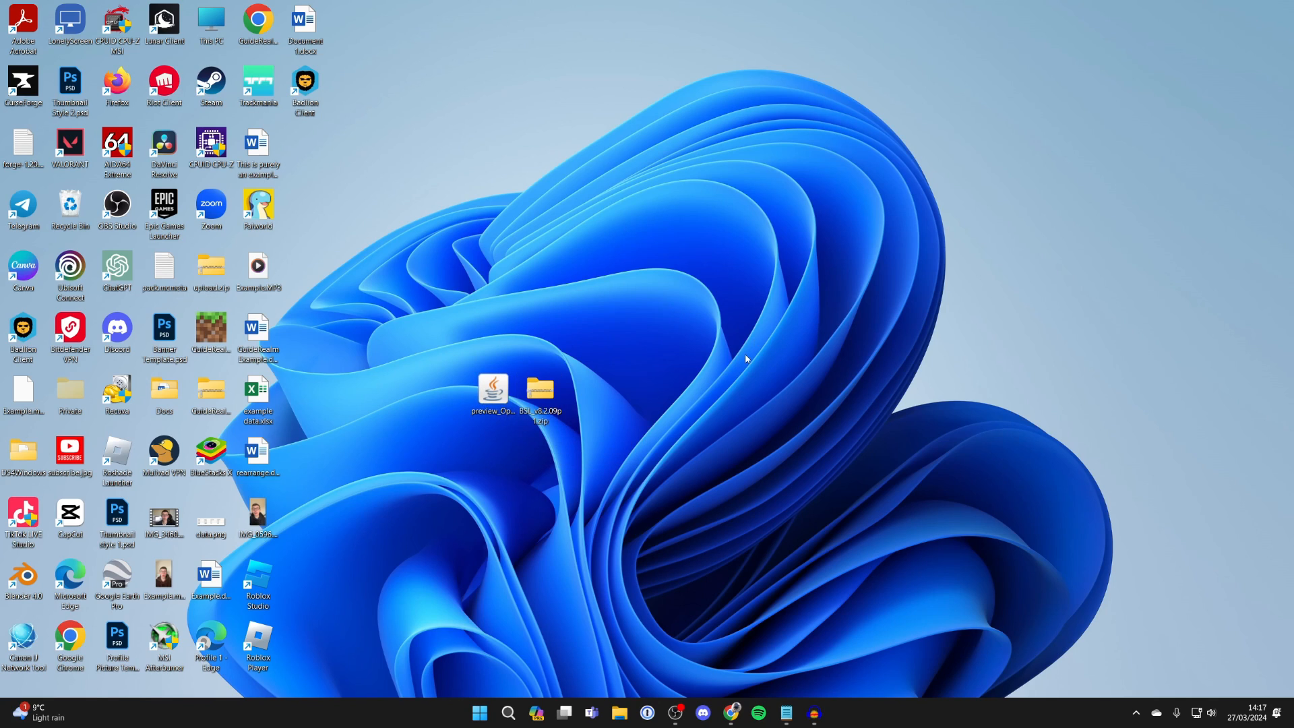
mouse_move(519, 694)
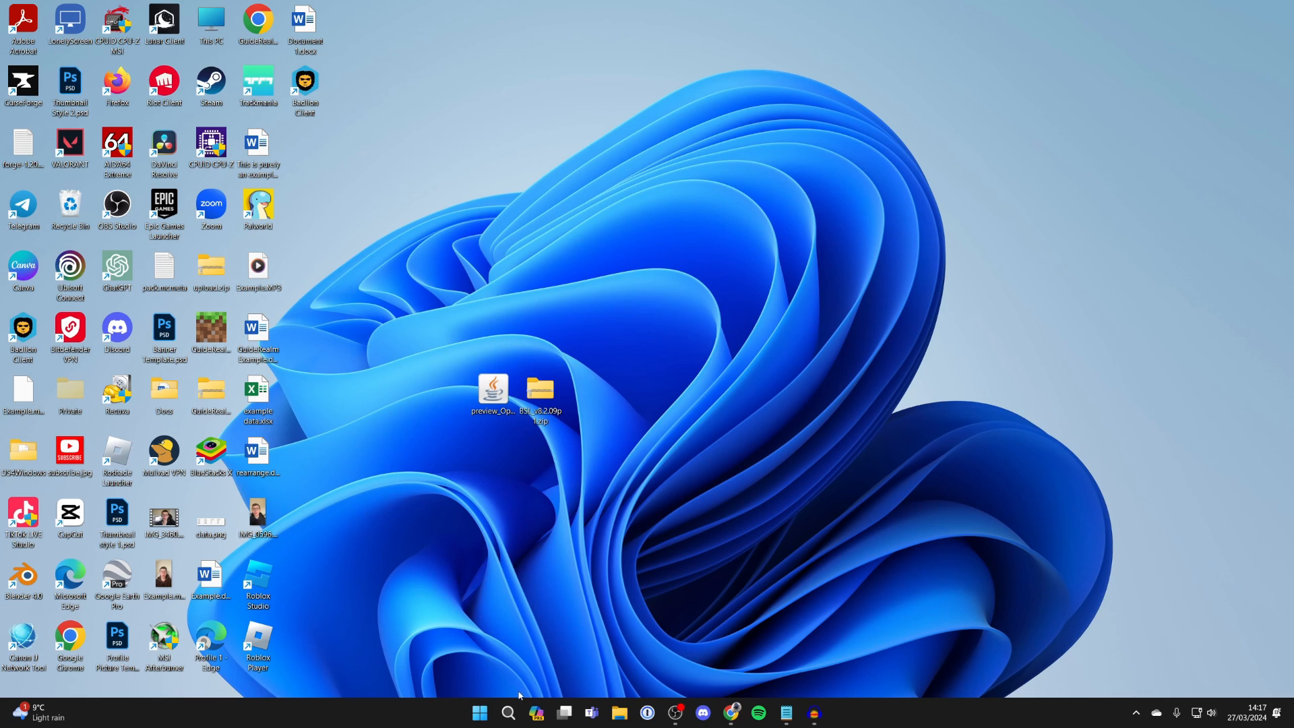
- Launch Minecraft Launcher and scroll its Installations list to the forge 1.20.2 profile
left_click(478, 712)
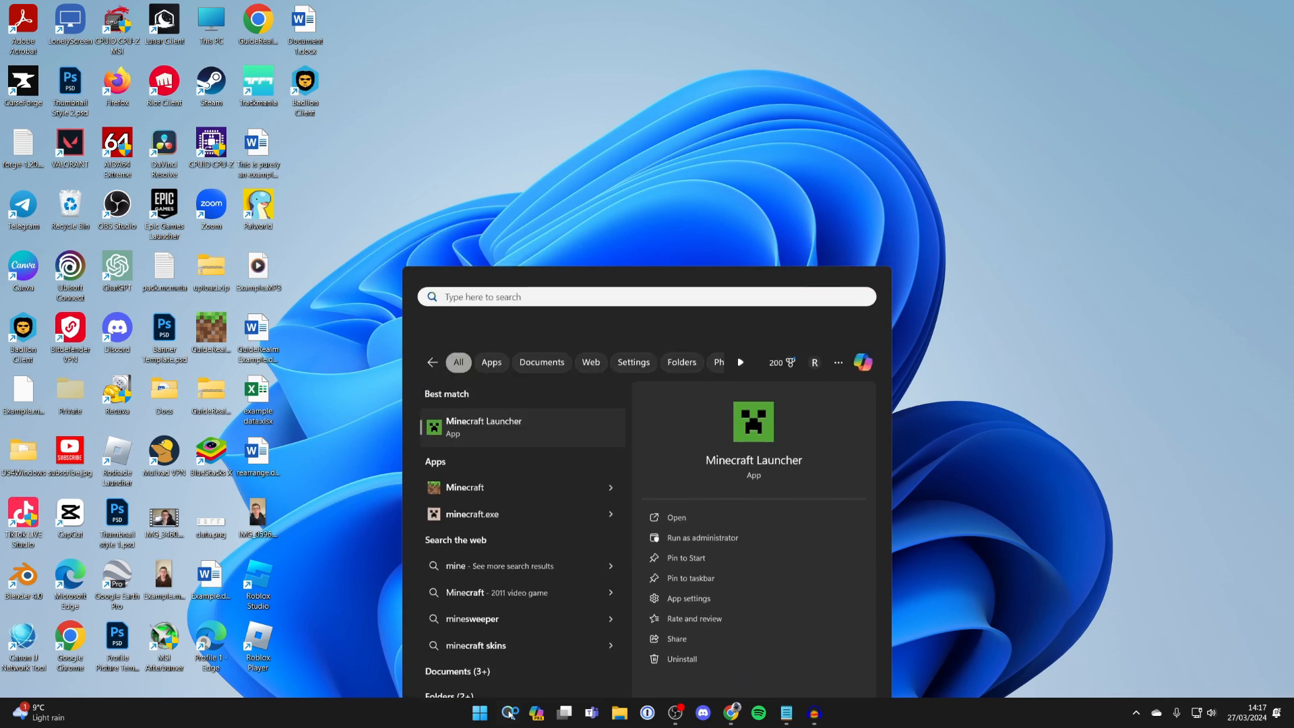
left_click(676, 517)
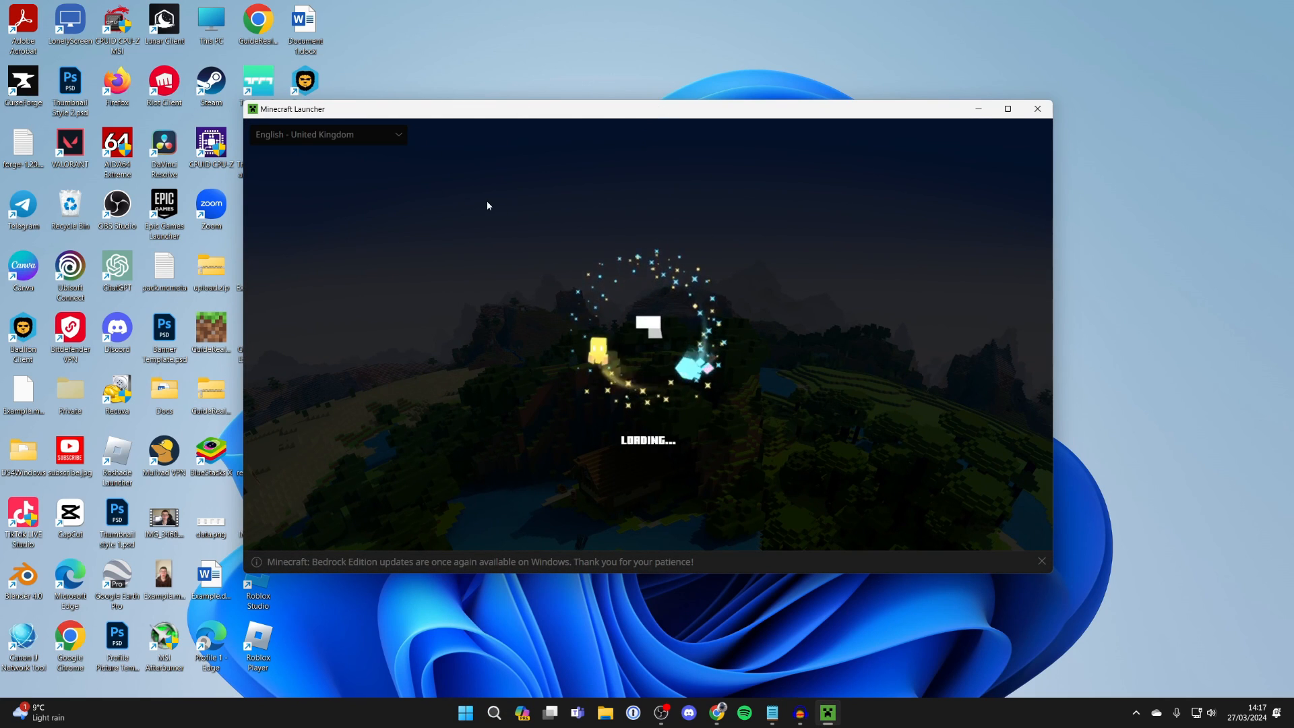
mouse_move(732, 358)
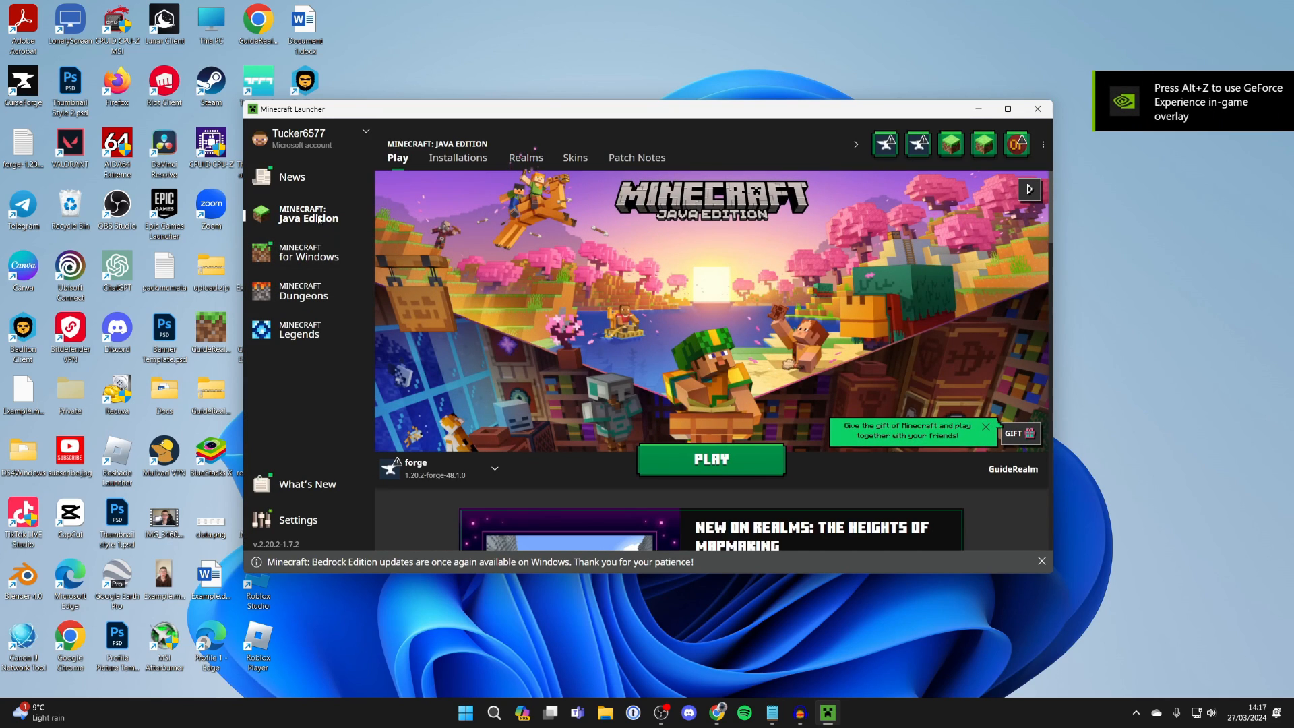
left_click(457, 158)
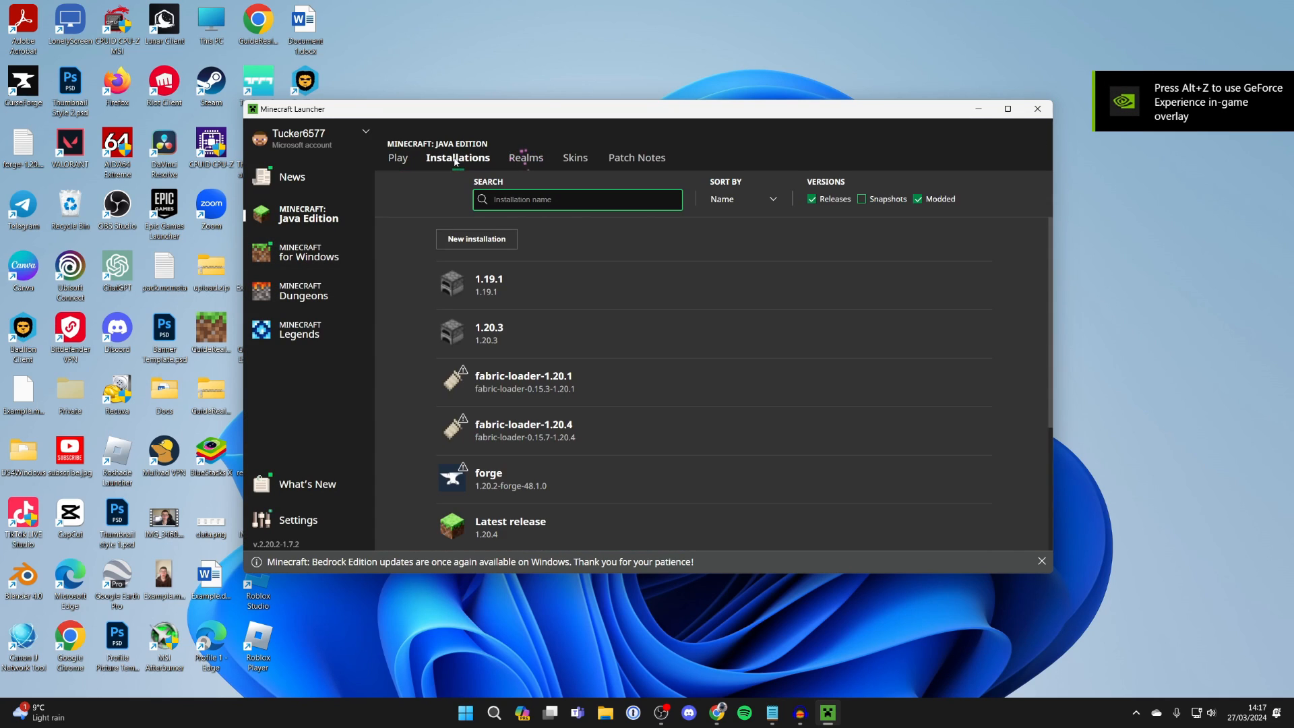
scroll("down", 3)
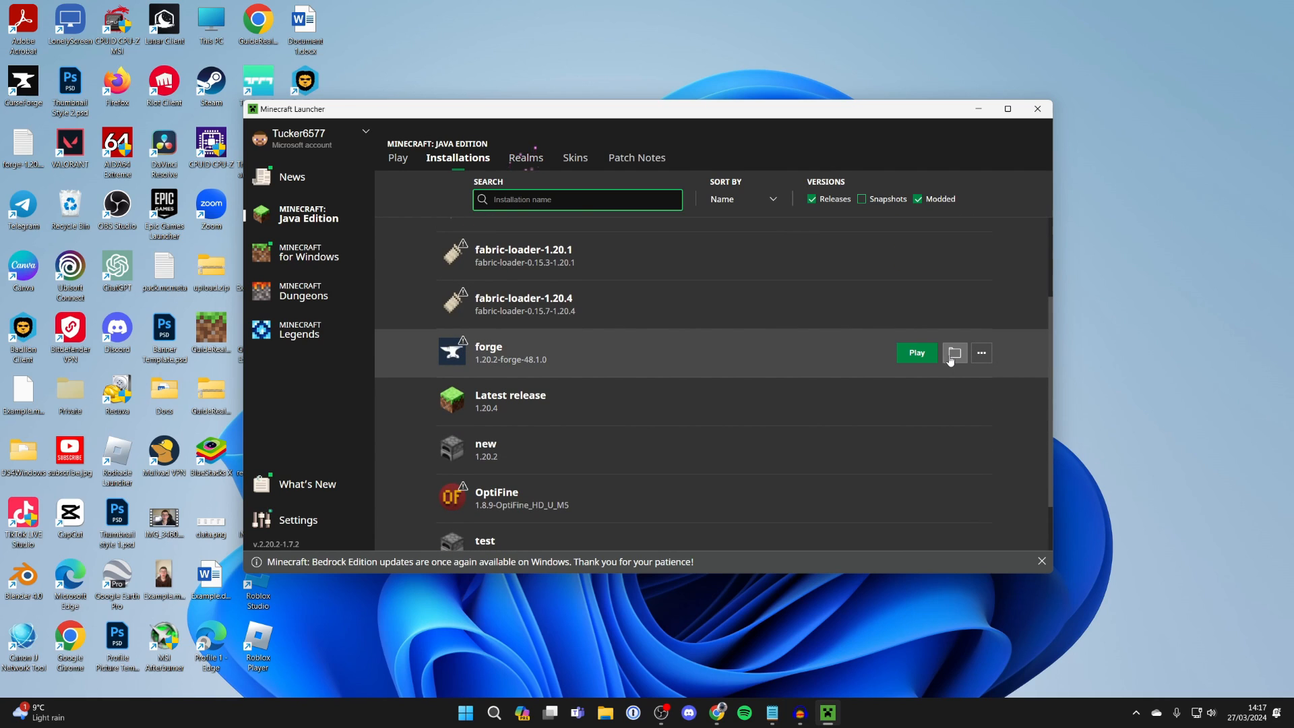
- Open the forge installation's .minecraft folder and double-click into its mods folder
left_click(955, 353)
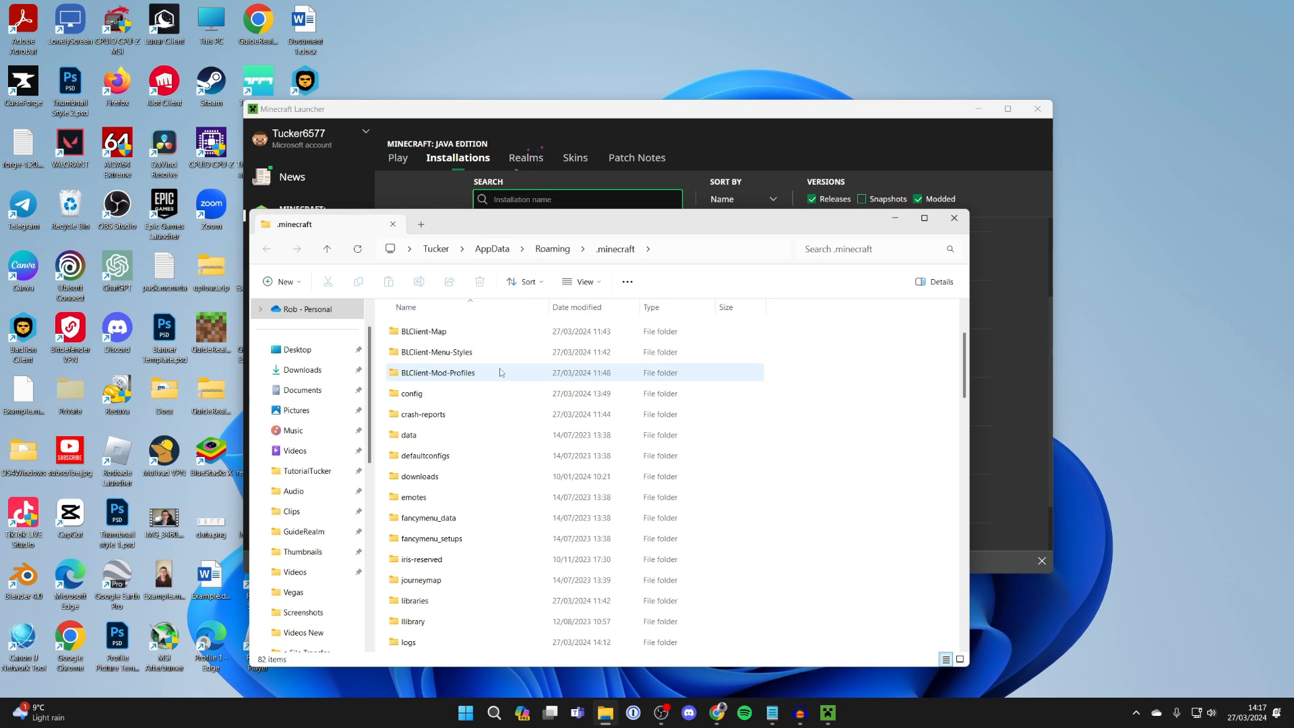
scroll("down", 3)
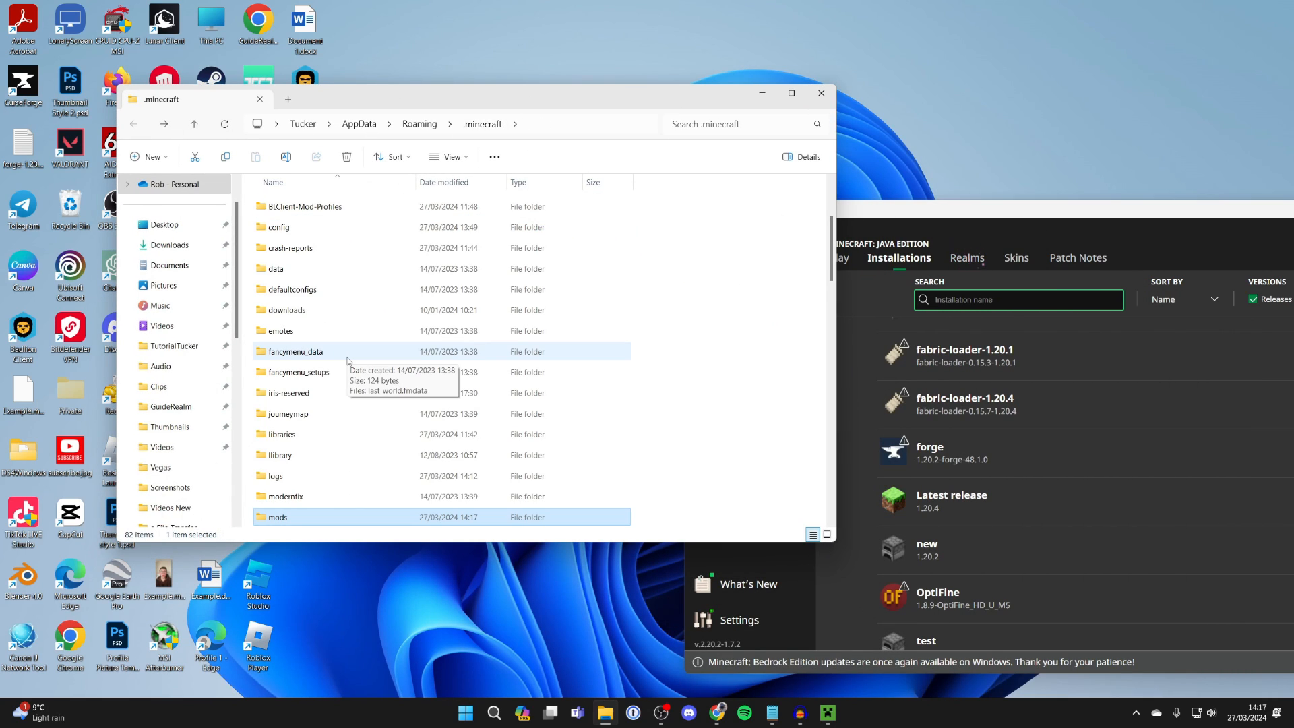
scroll("down", 3)
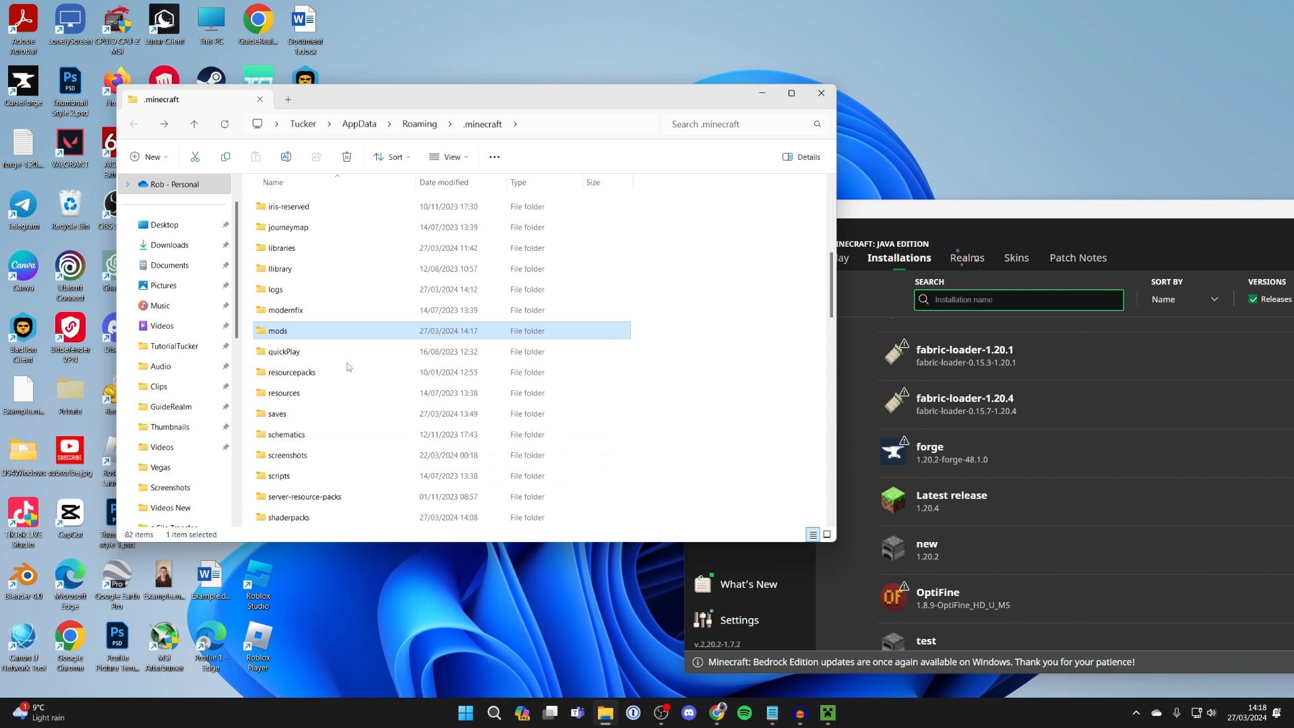
double_click(276, 331)
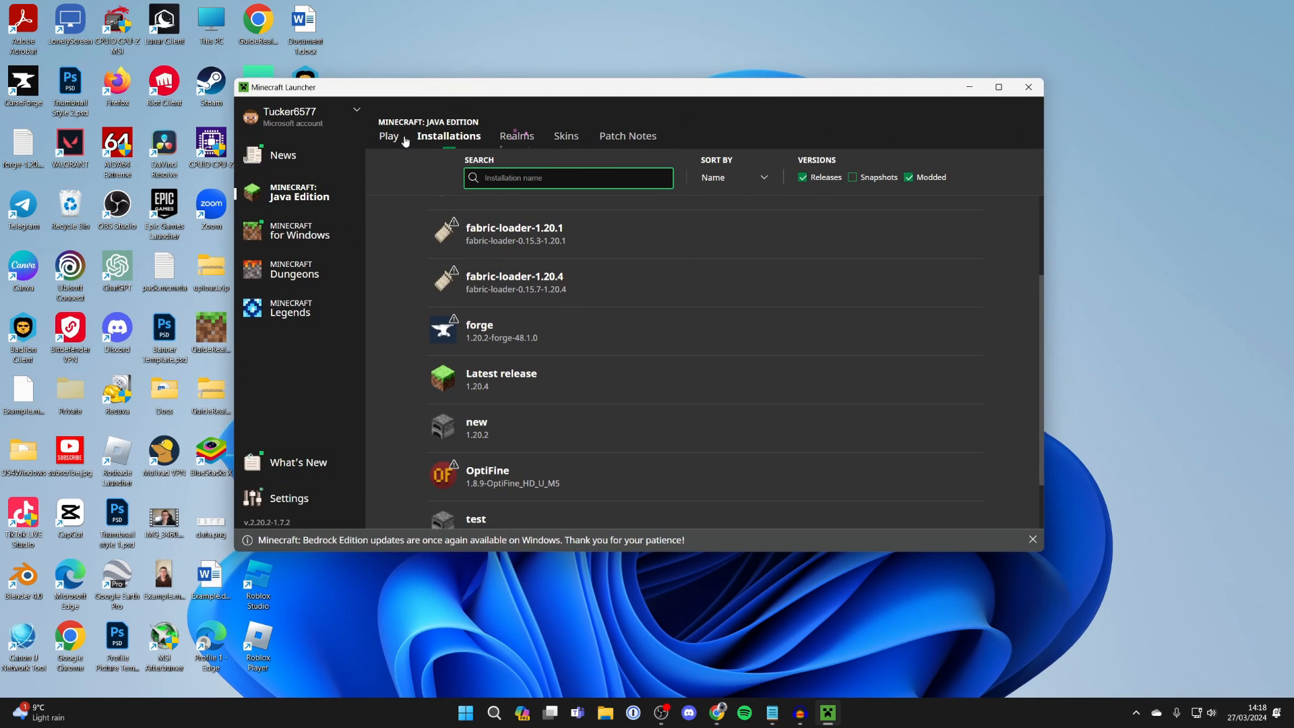
- Return to the Play page and launch the forge 1.20.2 installation
left_click(388, 135)
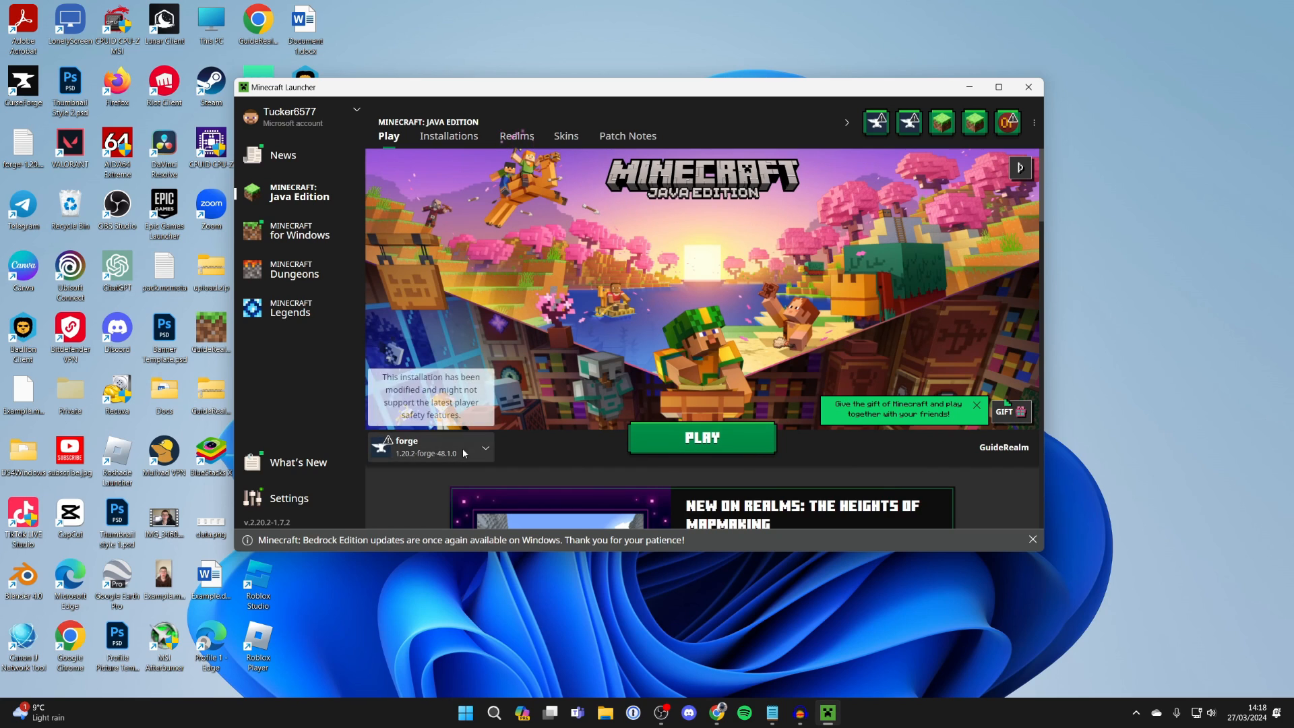
left_click(701, 437)
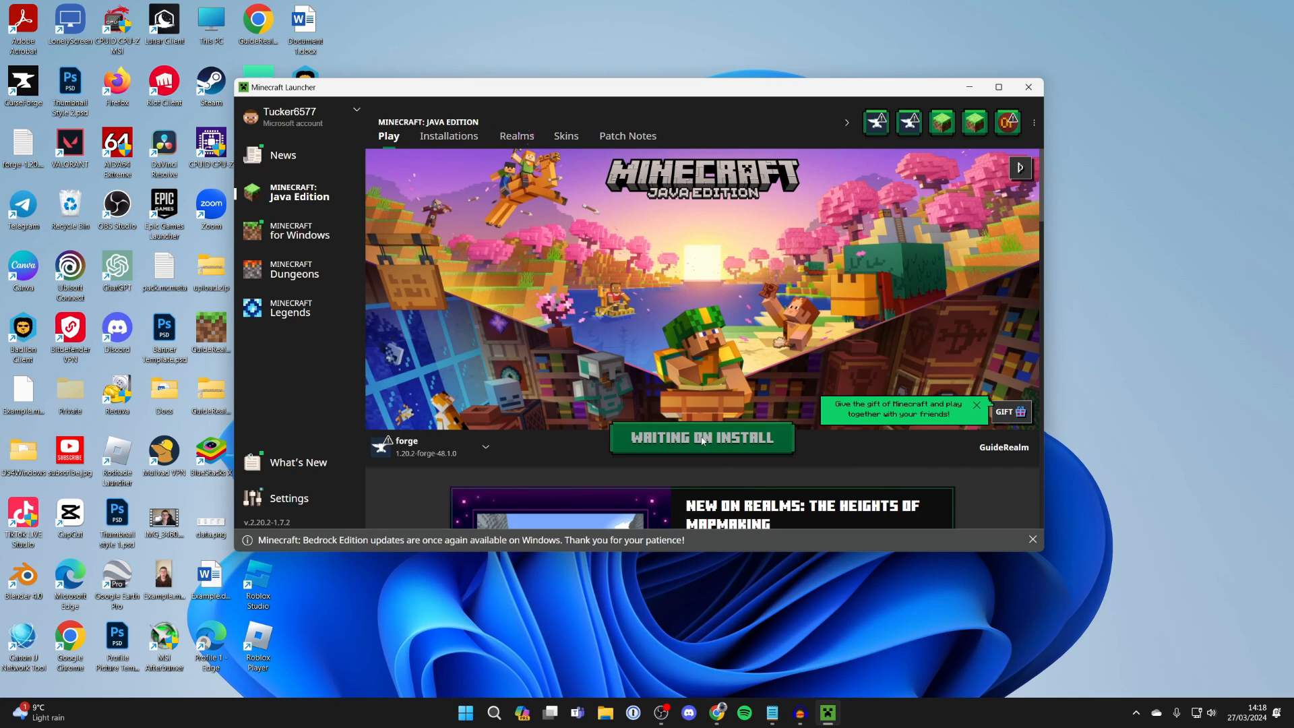
left_click(701, 438)
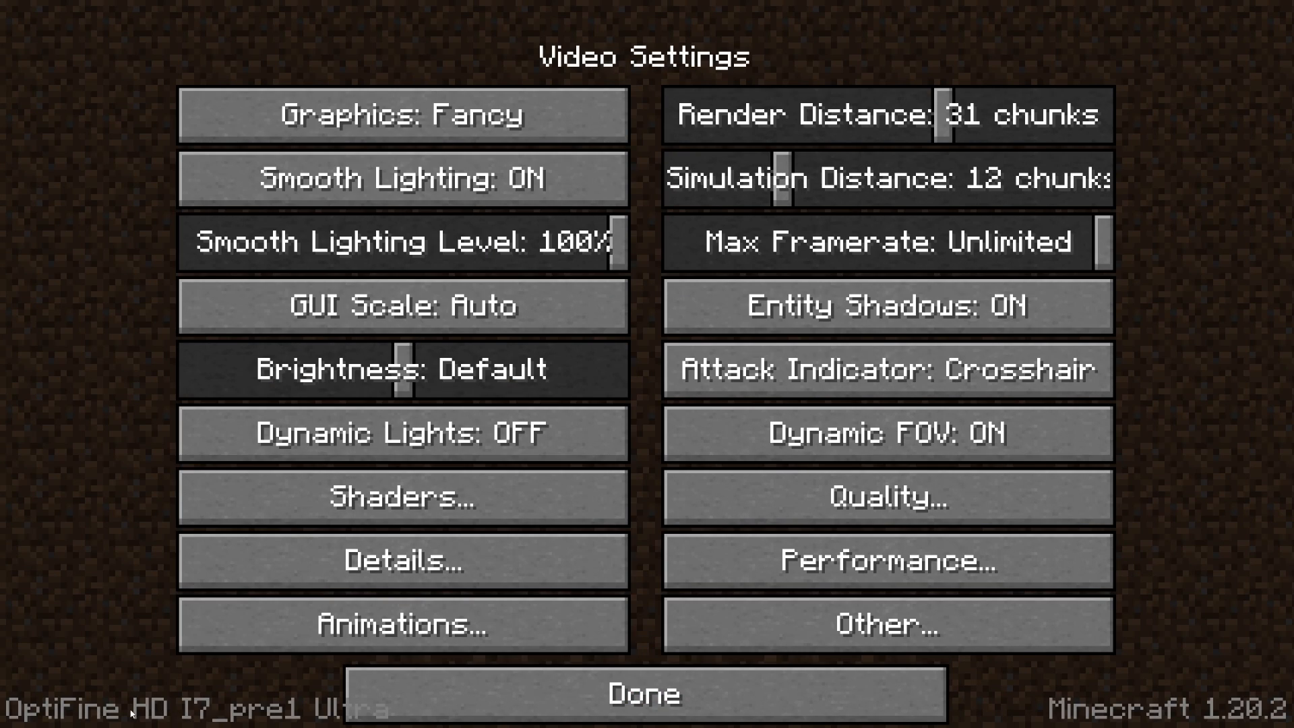
- Leave Video Settings after checking the OptiFine version, then close the inventory to resume play
left_click(400, 497)
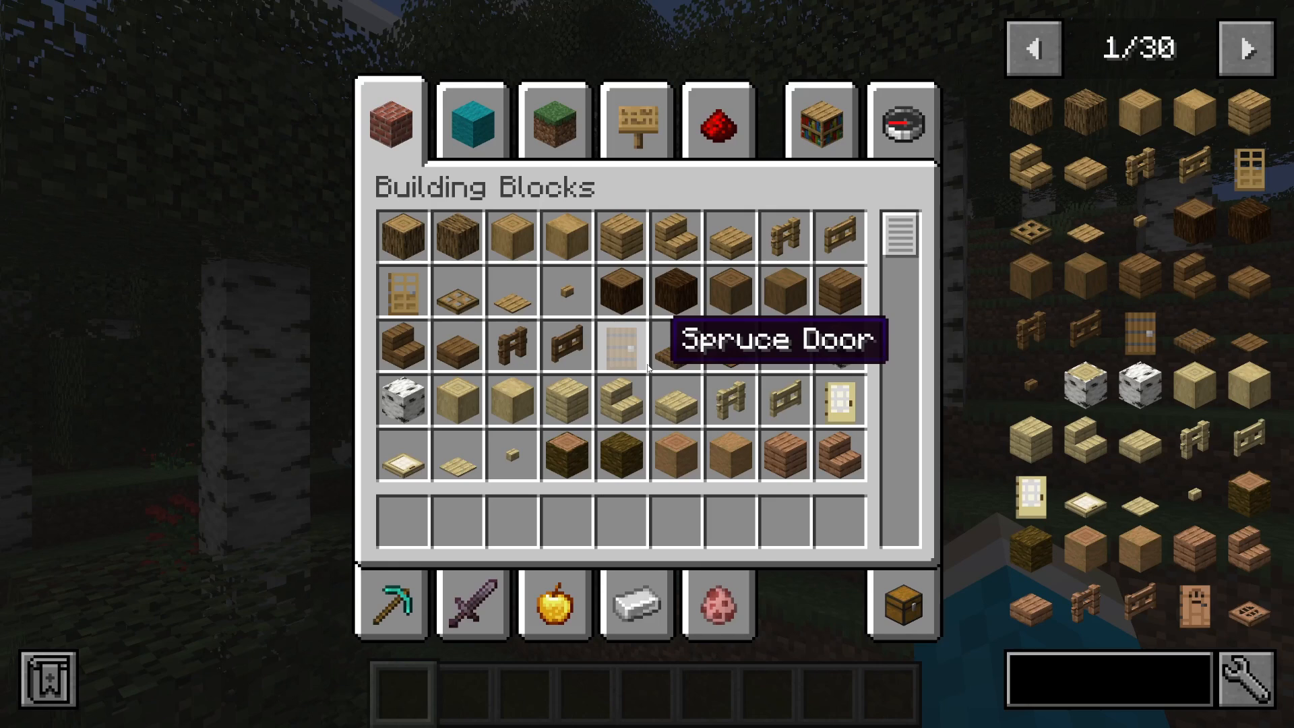
mouse_move(1017, 167)
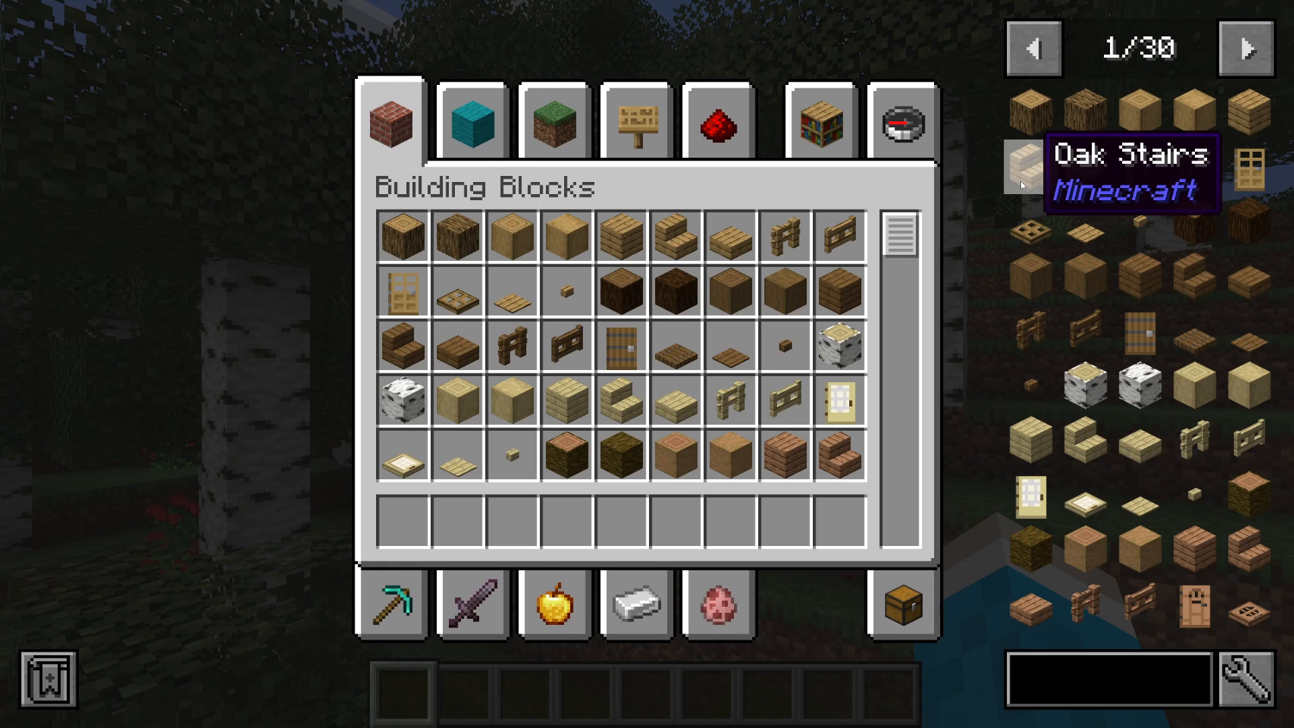
key("Escape")
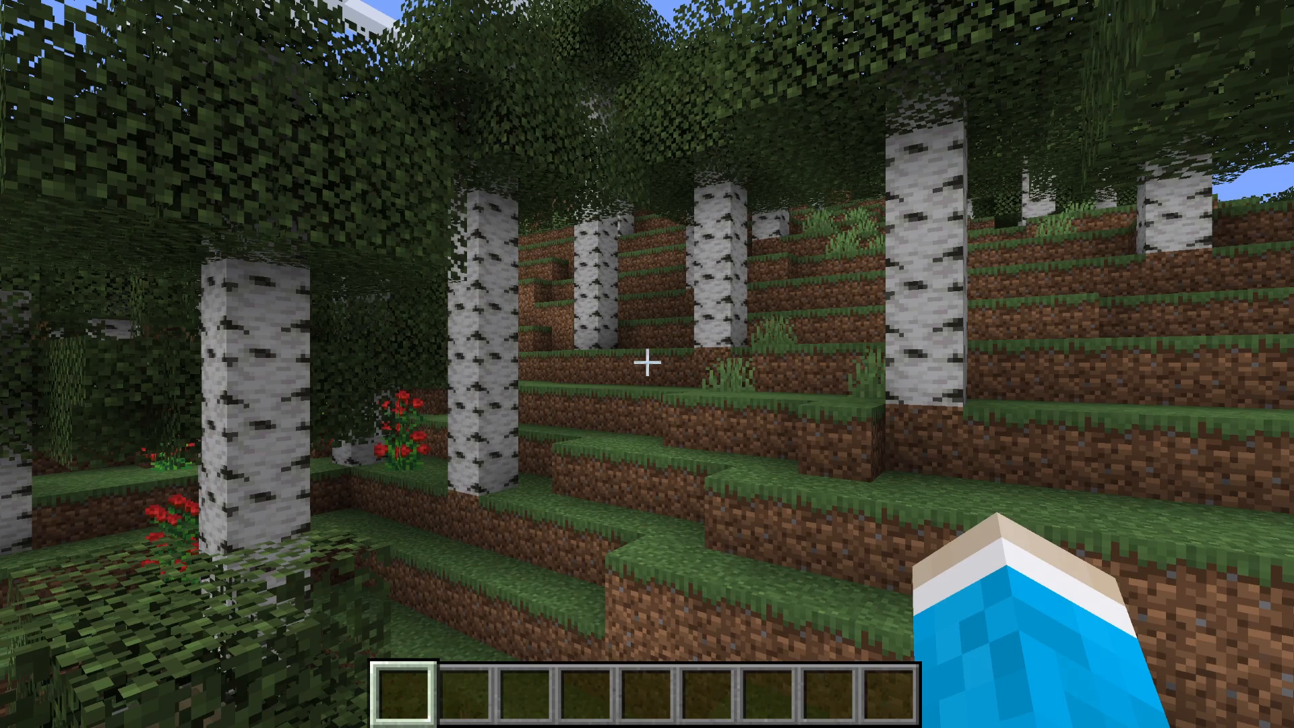
- Bring up the game menu and head into the graphics settings to reach Shaders
key("Escape")
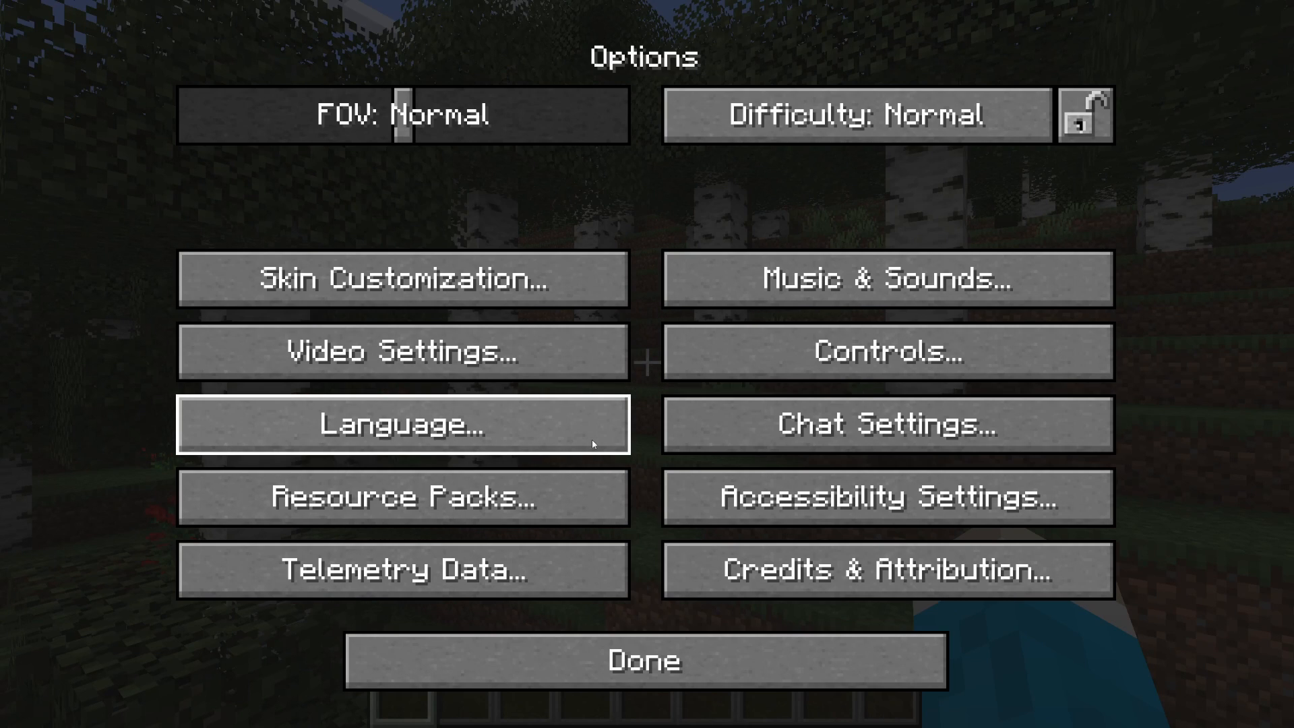
left_click(401, 351)
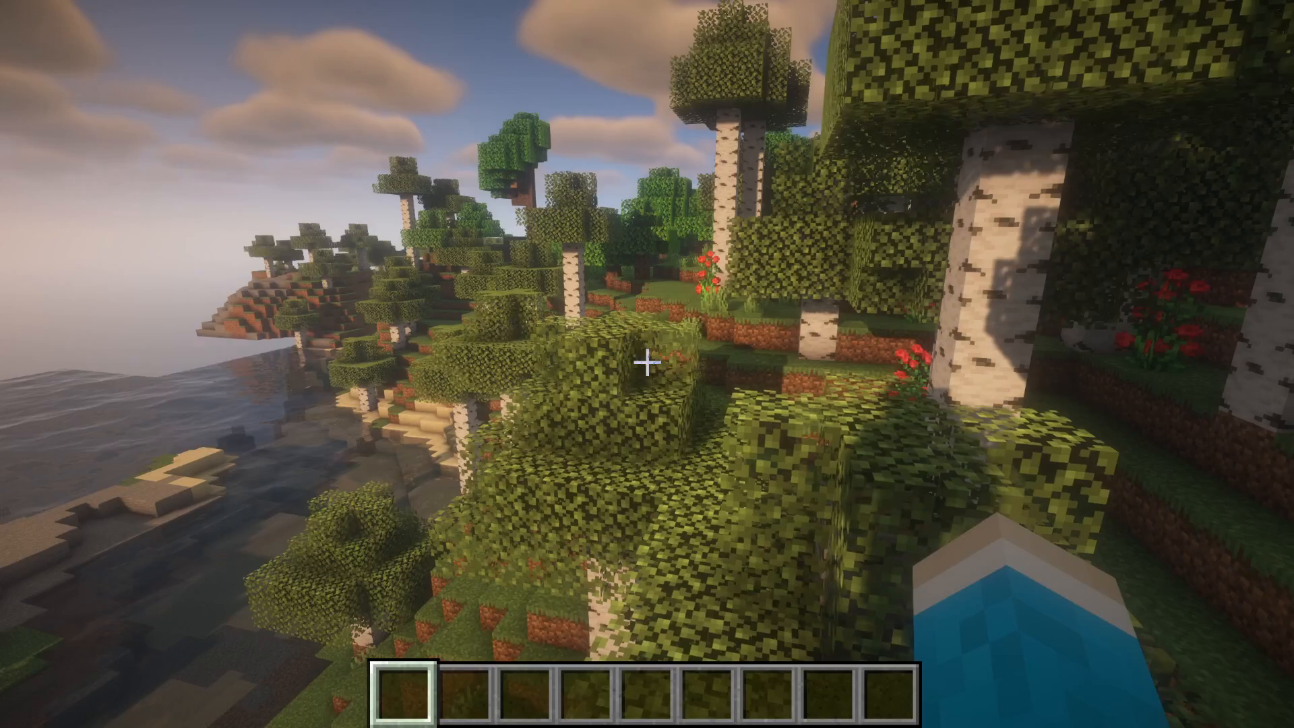
mouse_move(647, 364)
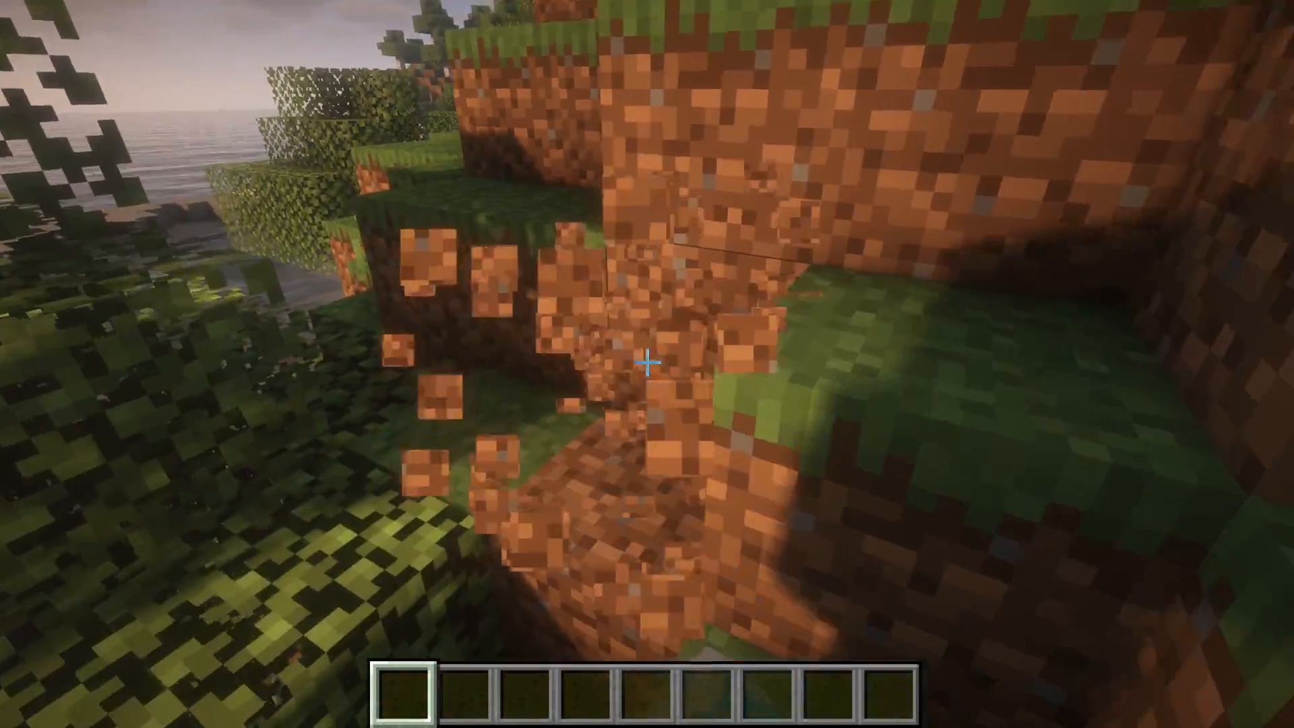
mouse_move(647, 364)
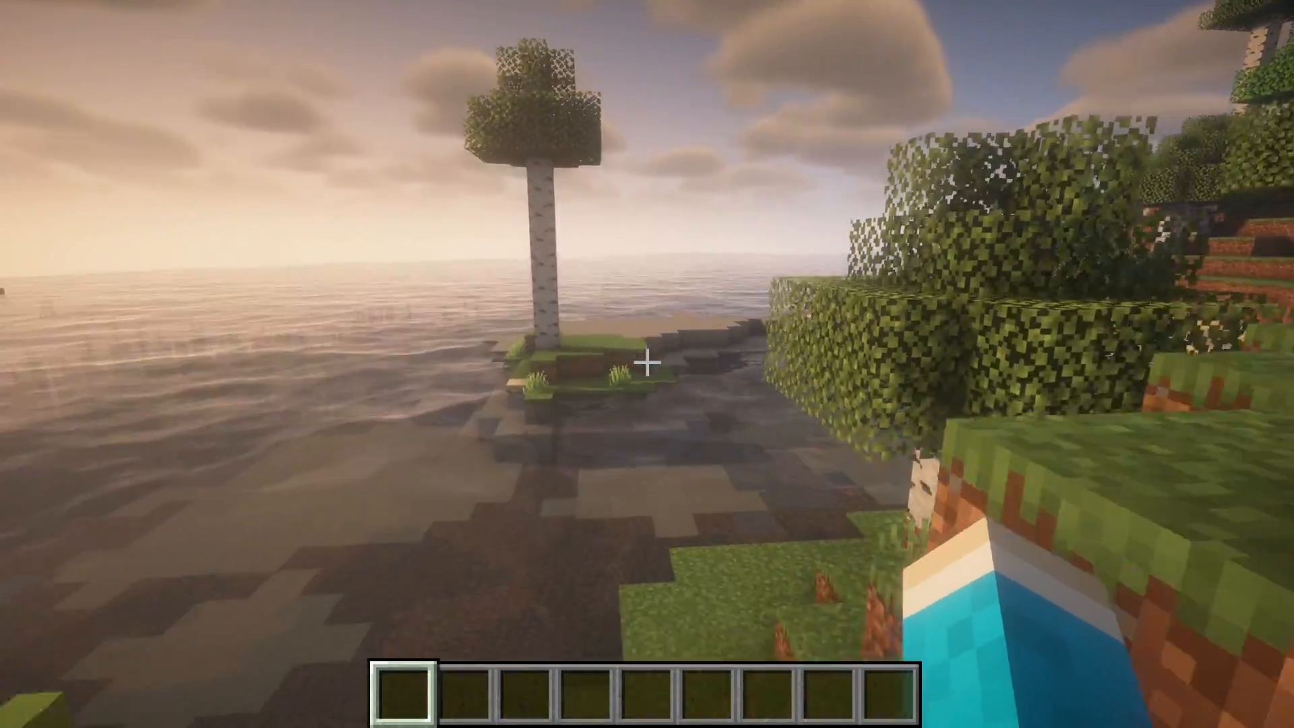